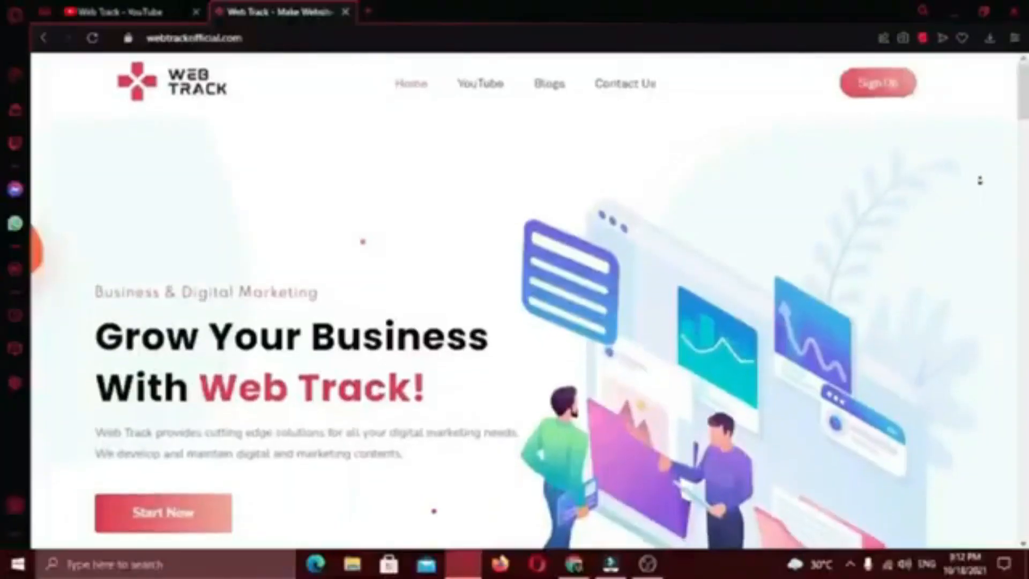
Browse into wp-content, peek inside the plugins folder and come back to wp-content.
{"action": "scroll", "scroll_direction": "down", "scroll_amount": 3}
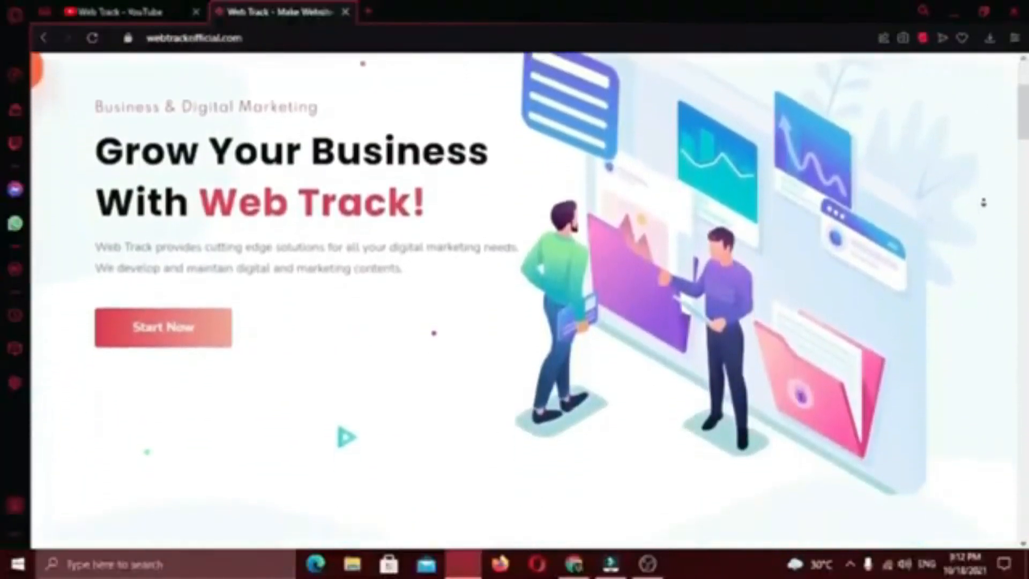
{"action": "scroll", "scroll_direction": "down", "scroll_amount": 3}
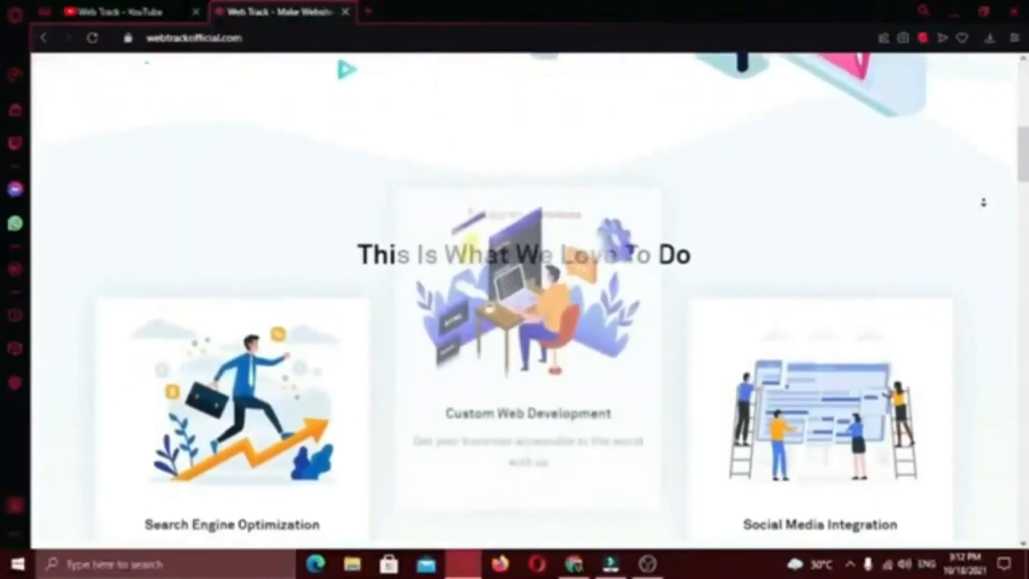
{"action": "scroll", "scroll_direction": "down", "scroll_amount": 3}
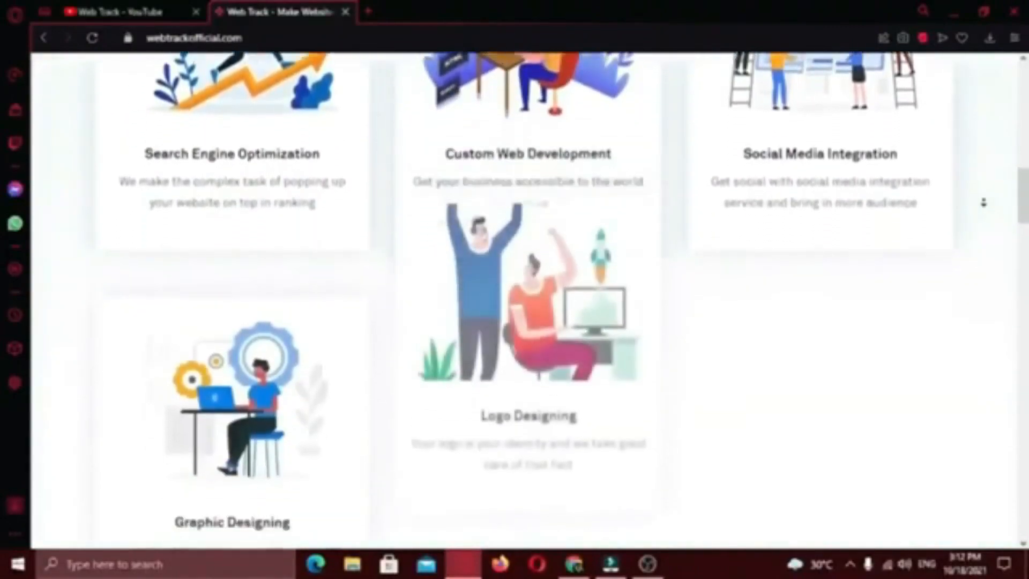
{"action": "scroll", "scroll_direction": "down", "scroll_amount": 3}
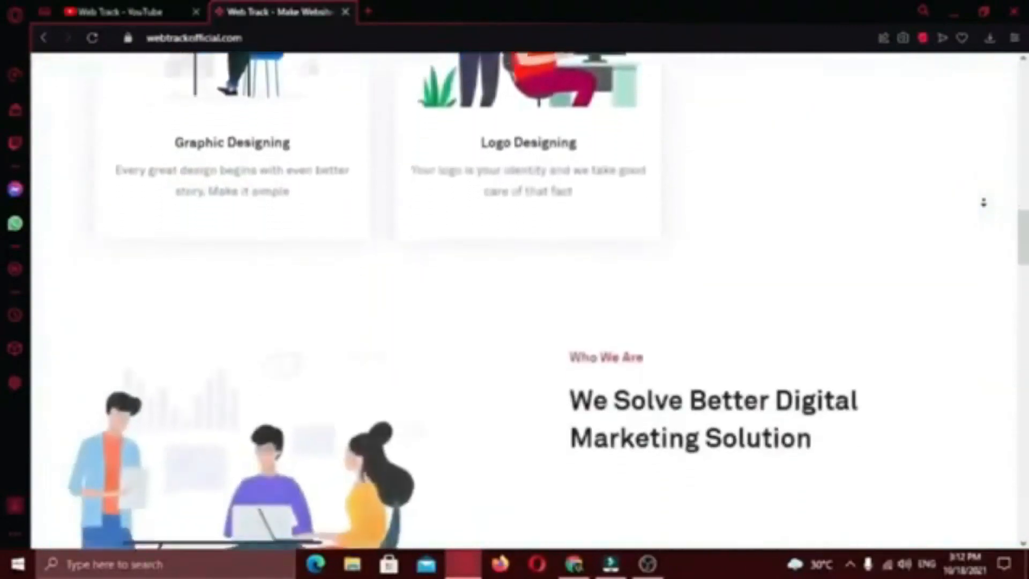
{"action": "scroll", "scroll_direction": "down", "scroll_amount": 3}
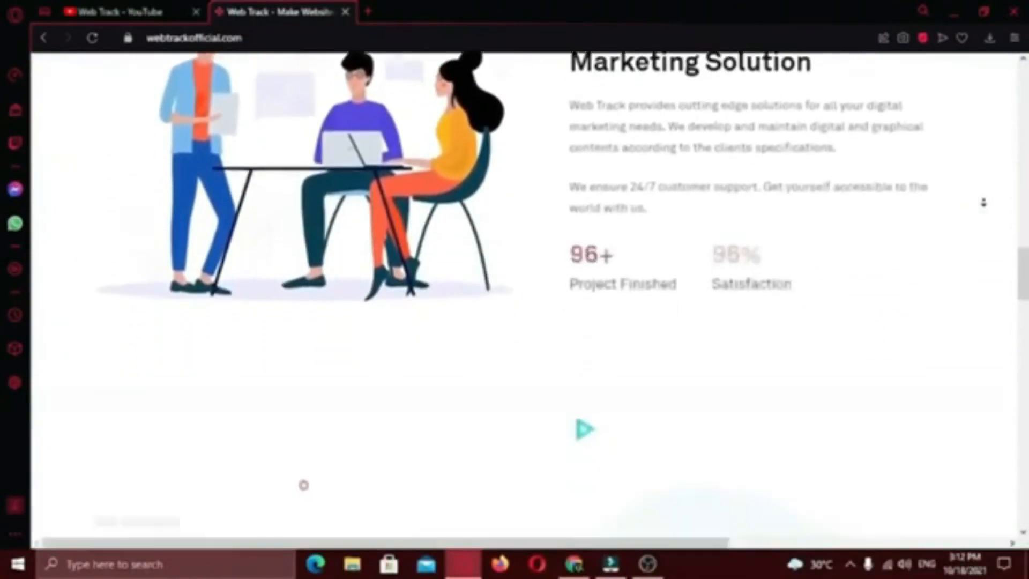
{"action": "scroll", "scroll_direction": "down", "scroll_amount": 3}
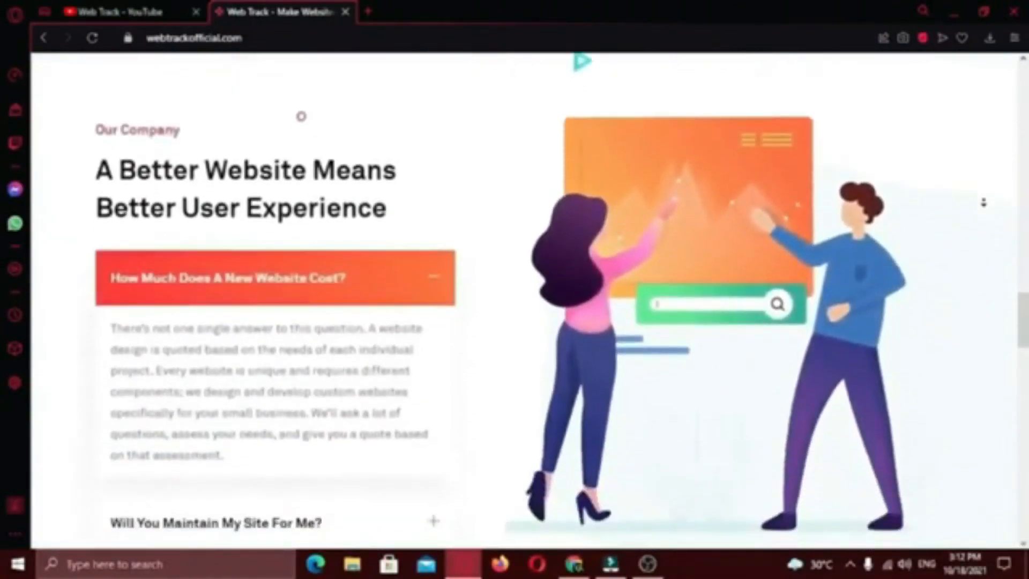
{"action": "scroll", "scroll_direction": "down", "scroll_amount": 3}
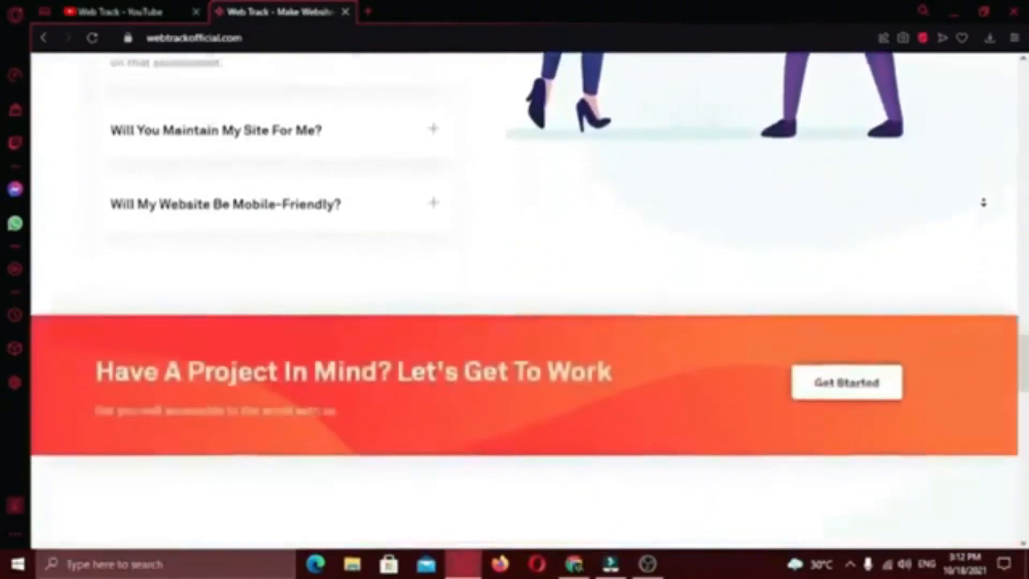
{"action": "scroll", "scroll_direction": "down", "scroll_amount": 3}
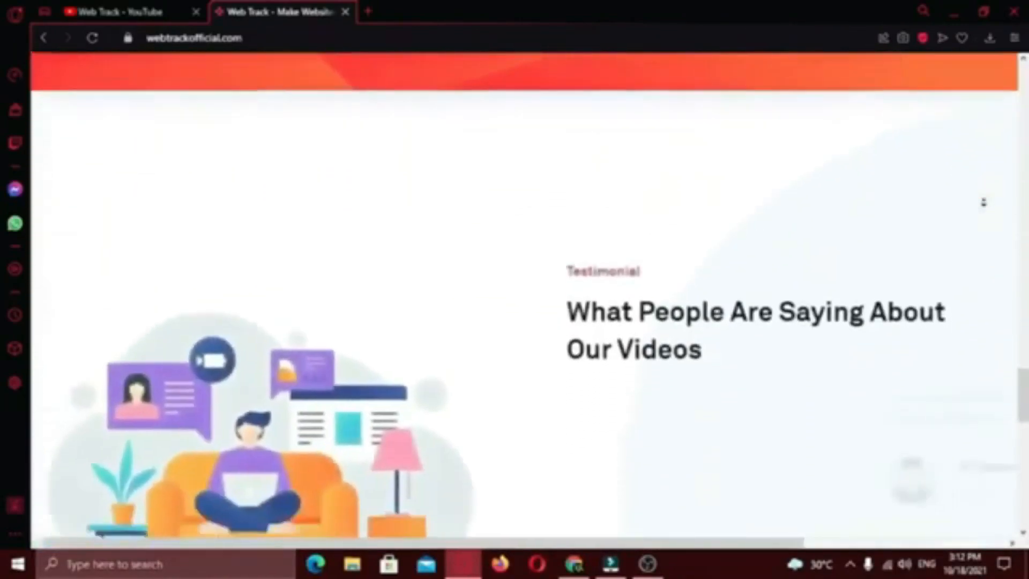
{"action": "scroll", "scroll_direction": "down", "scroll_amount": 3}
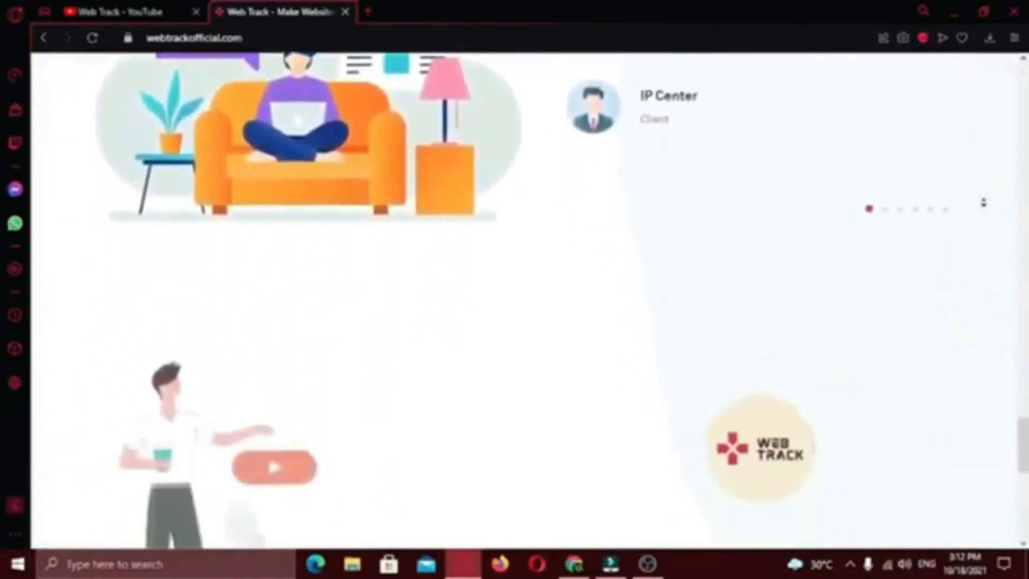
{"action": "scroll", "scroll_direction": "down", "scroll_amount": 3}
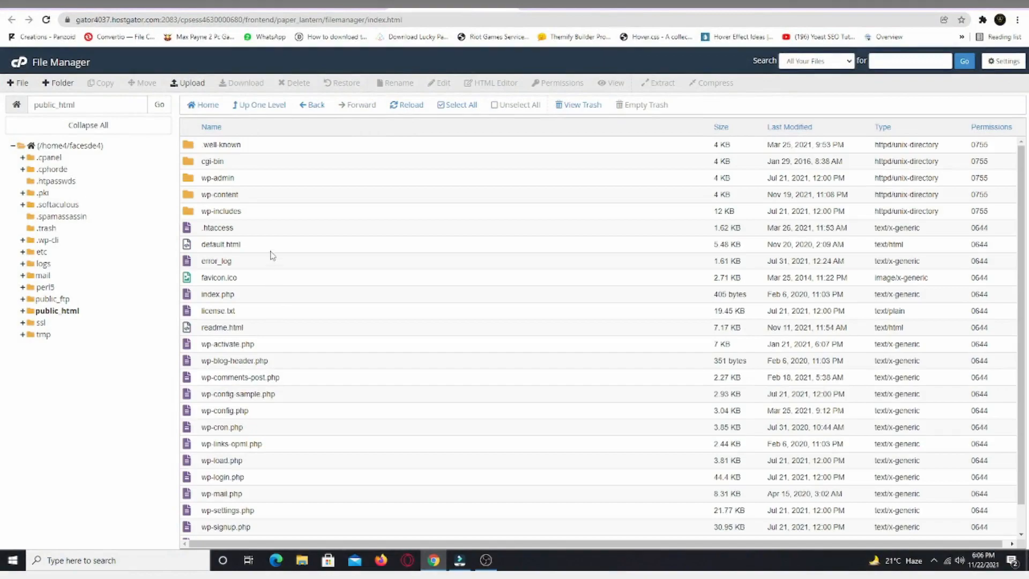
{"action": "double_click", "coordinate": [219, 194]}
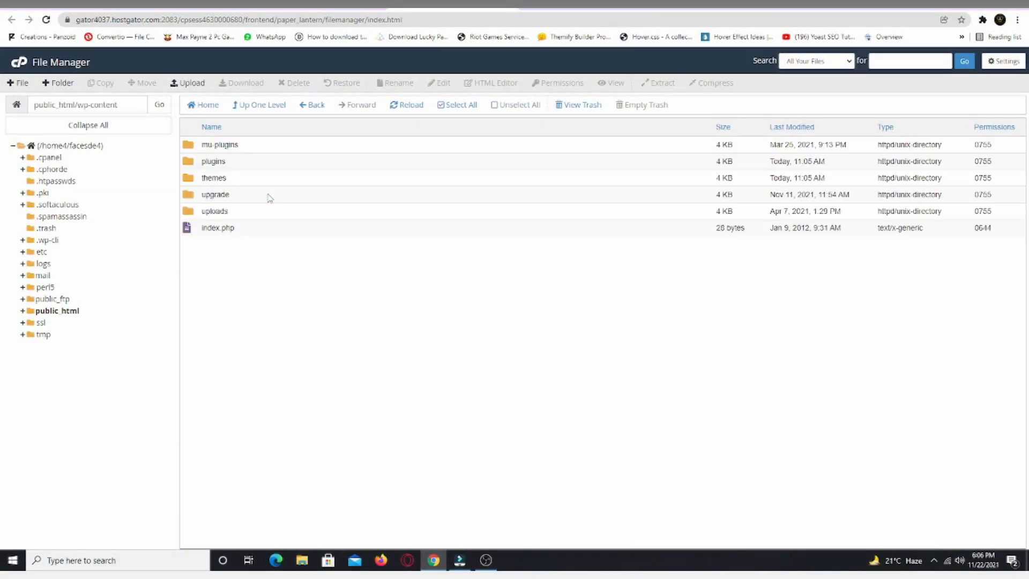
{"action": "mouse_move", "coordinate": [213, 161]}
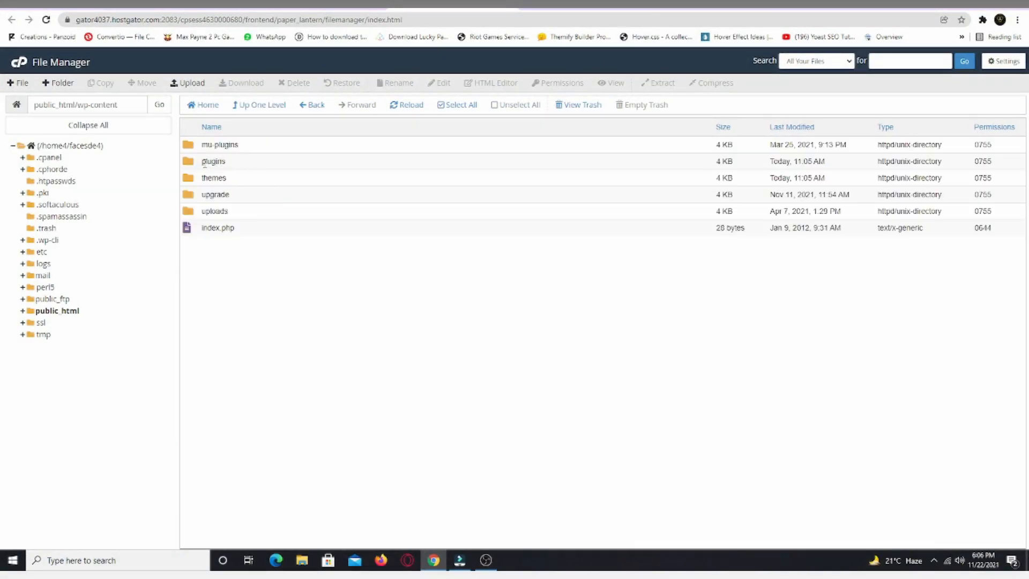
{"action": "double_click", "coordinate": [212, 161]}
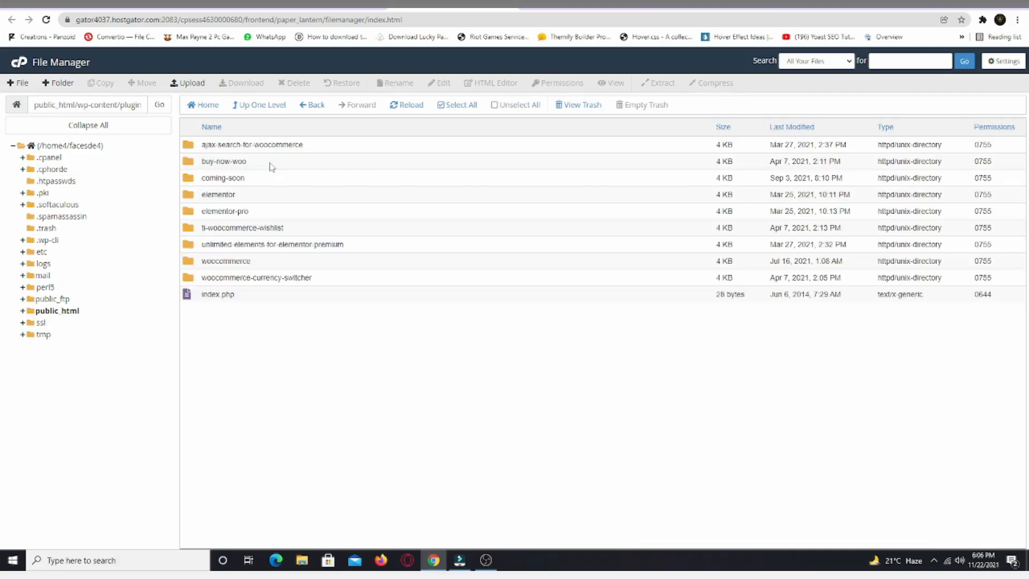
{"action": "mouse_move", "coordinate": [253, 159]}
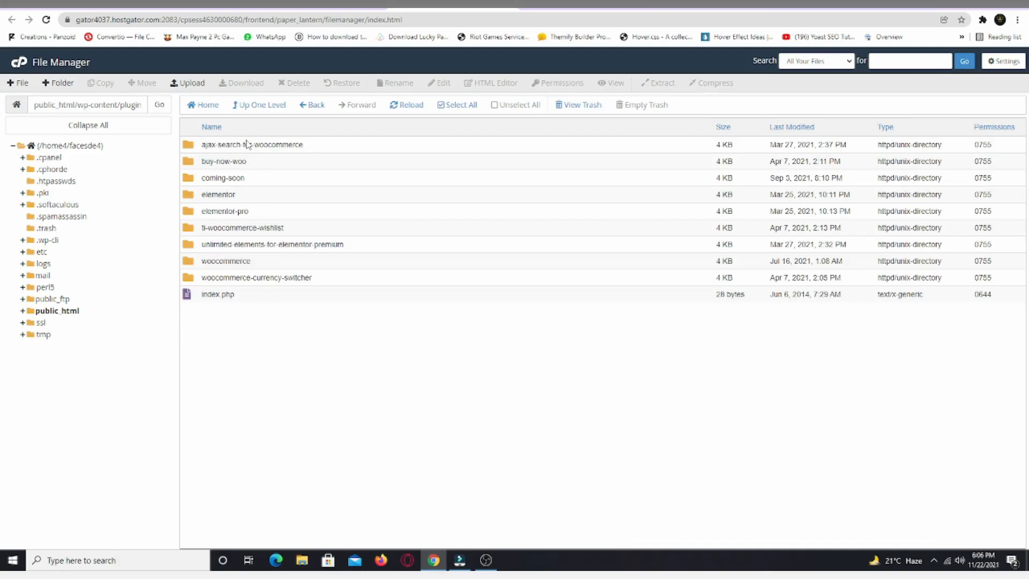
{"action": "left_click", "coordinate": [316, 104]}
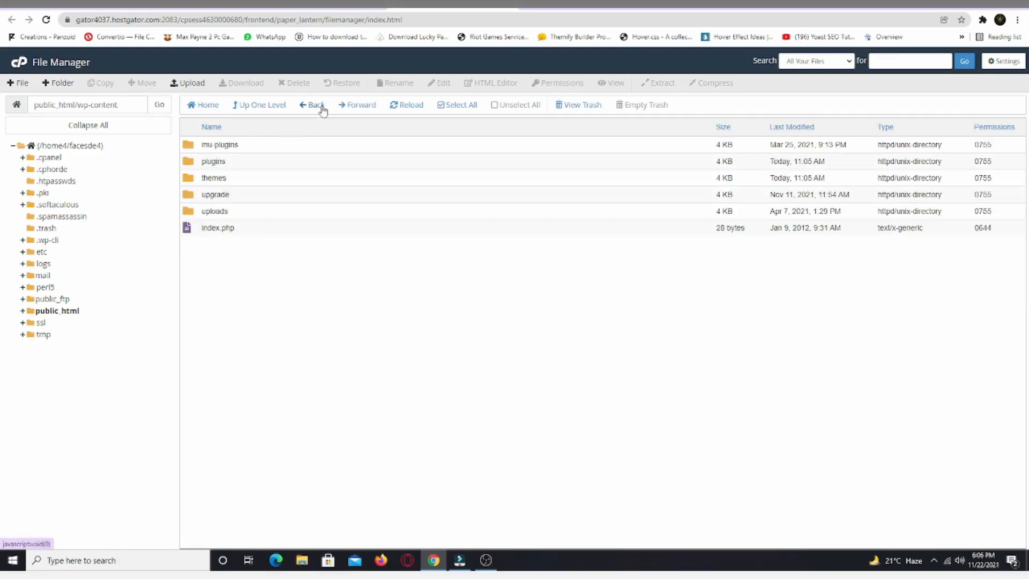
Rename the plugins folder in wp-content to plugins123.
{"action": "right_click", "coordinate": [213, 161]}
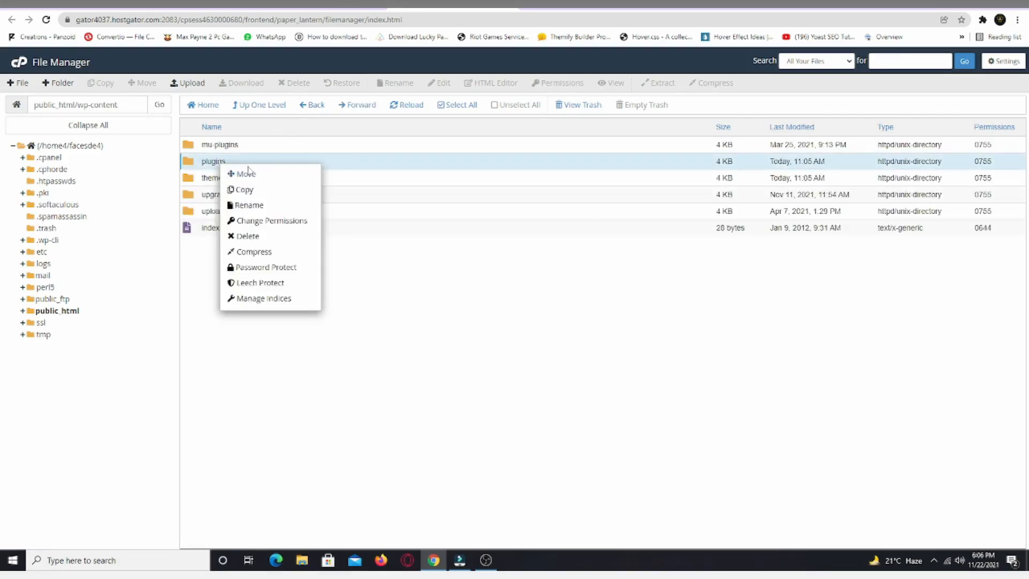
{"action": "left_click", "coordinate": [247, 205]}
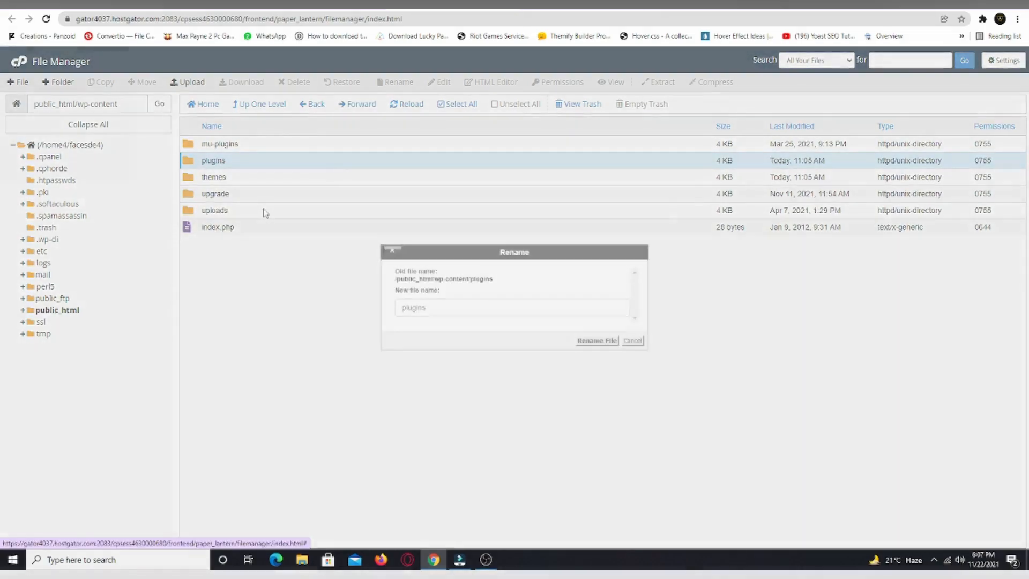
{"action": "left_click", "coordinate": [512, 308]}
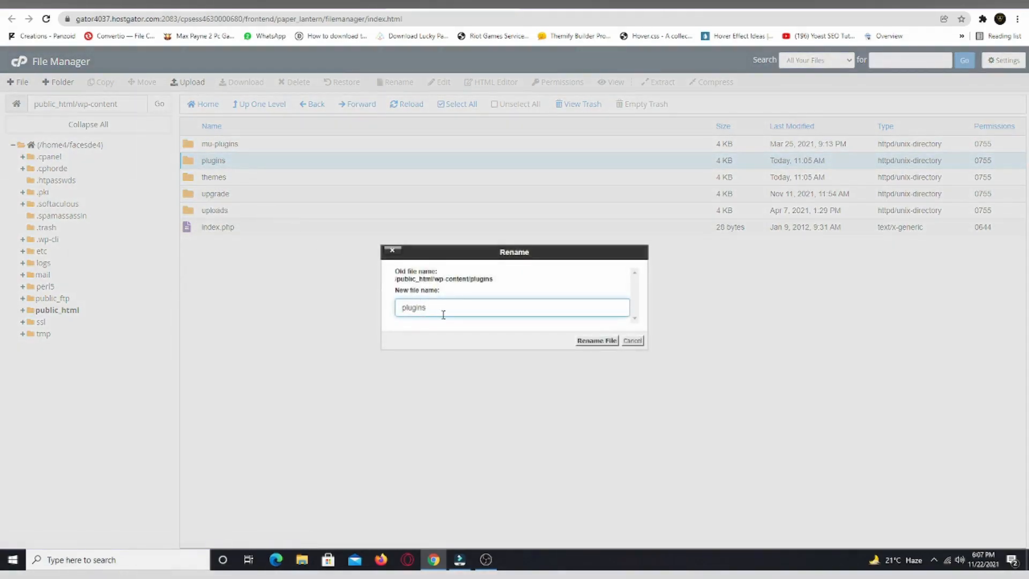
{"action": "type", "text": "123"}
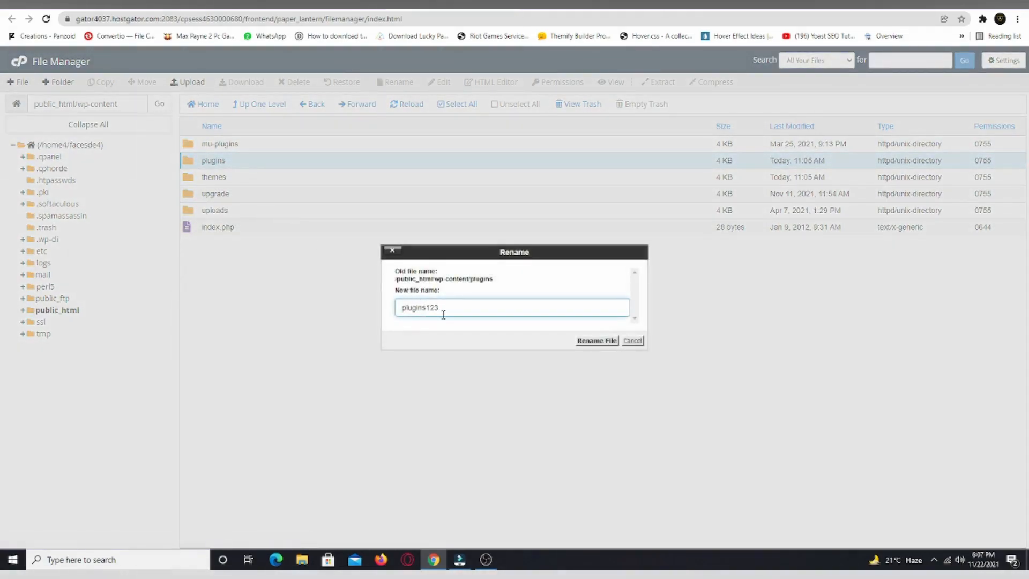
{"action": "left_click", "coordinate": [594, 341]}
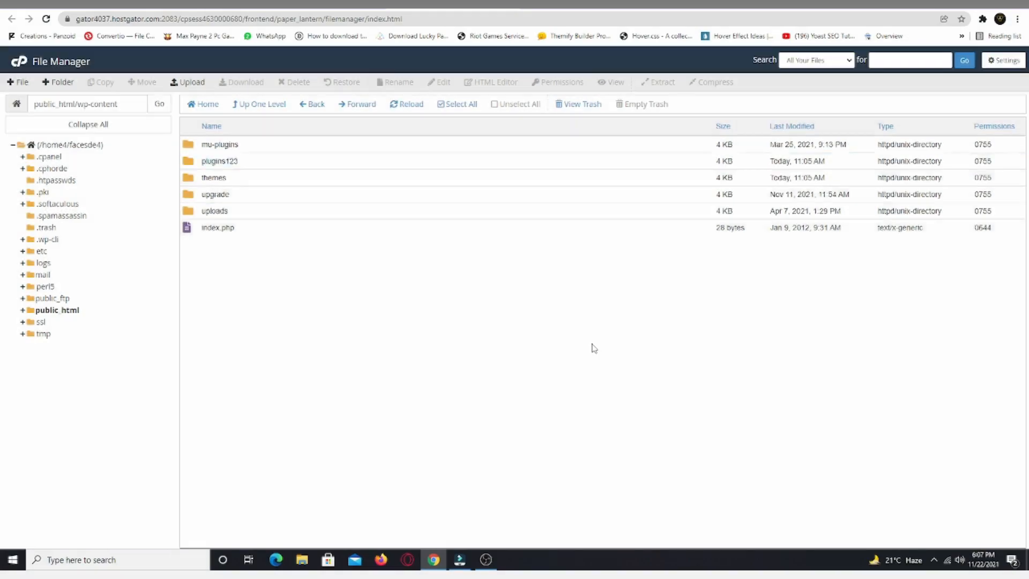
{"action": "left_click", "coordinate": [219, 160]}
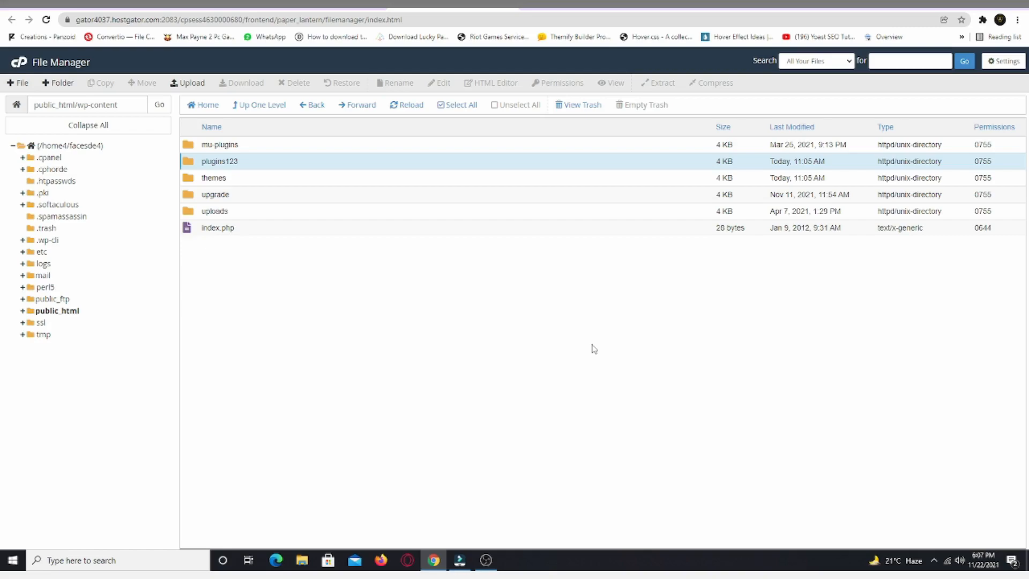
Rename the plugins123 folder back to its original name plugins.
{"action": "right_click", "coordinate": [218, 161]}
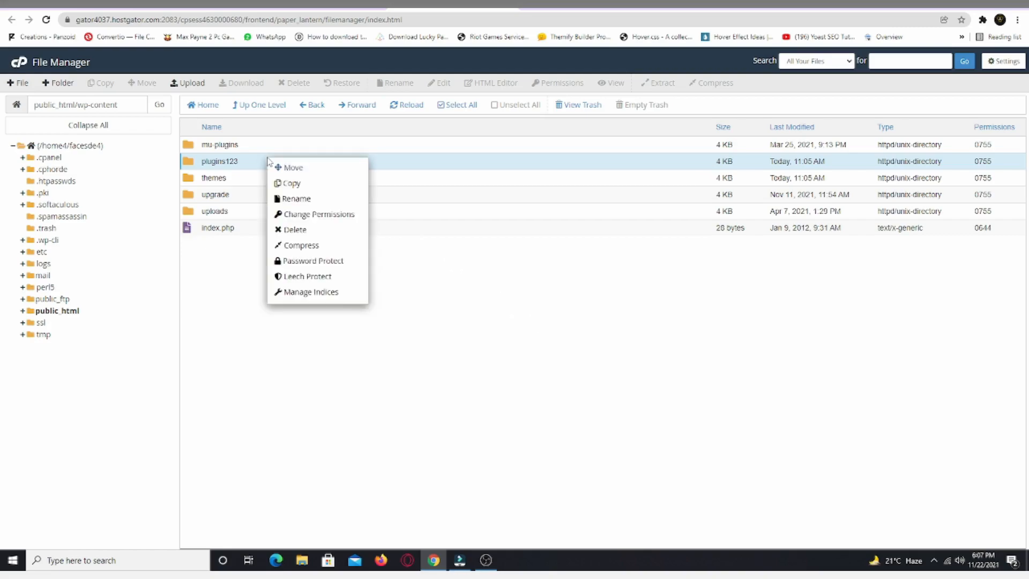
{"action": "left_click", "coordinate": [296, 198]}
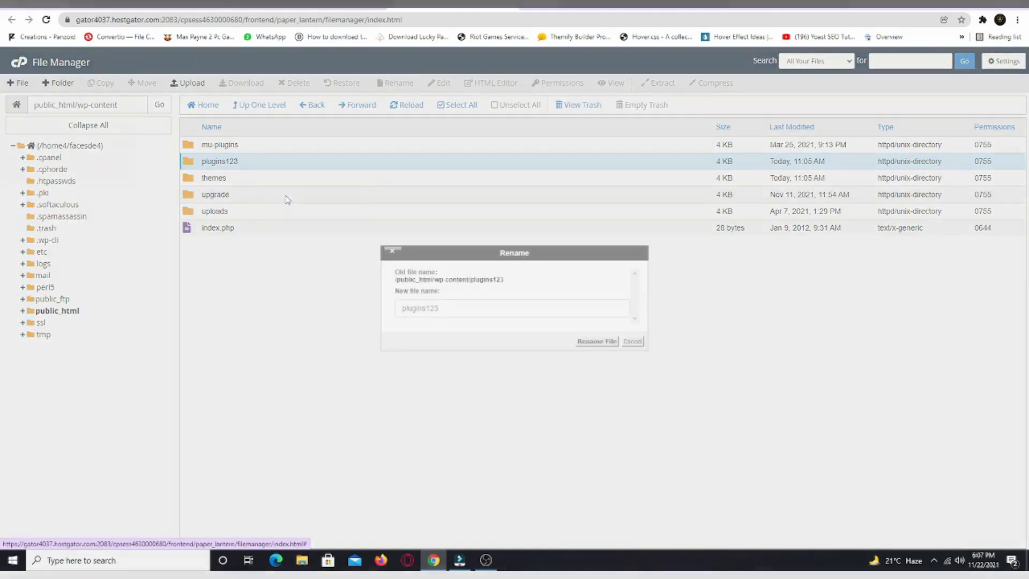
{"action": "left_click", "coordinate": [512, 308]}
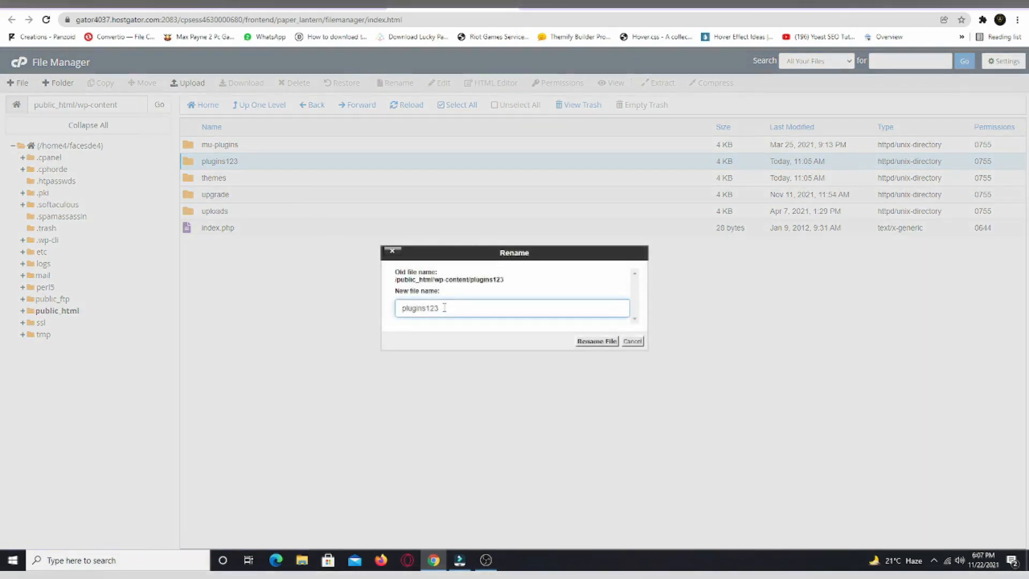
{"action": "type", "text": "plugins"}
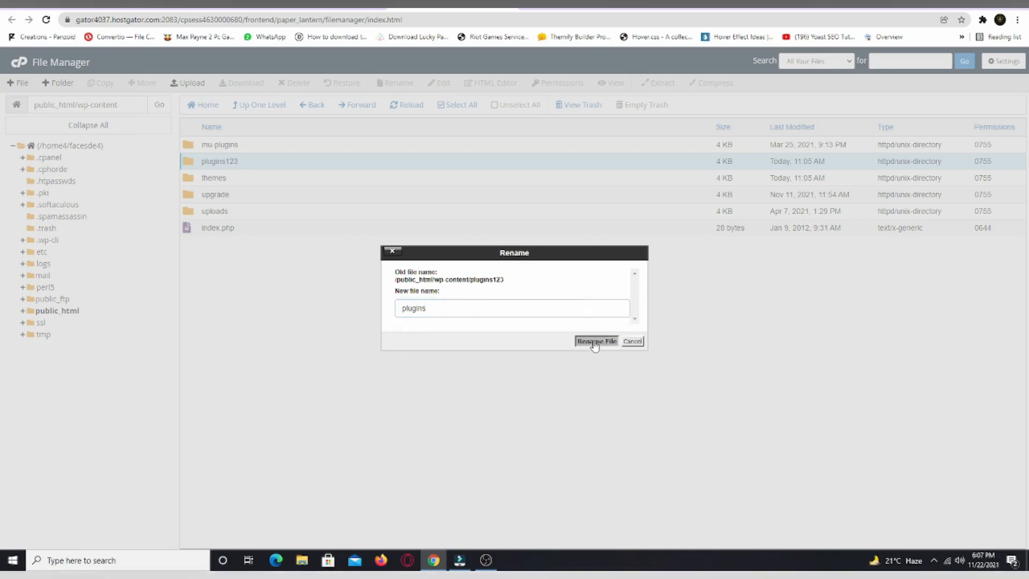
{"action": "left_click", "coordinate": [596, 341]}
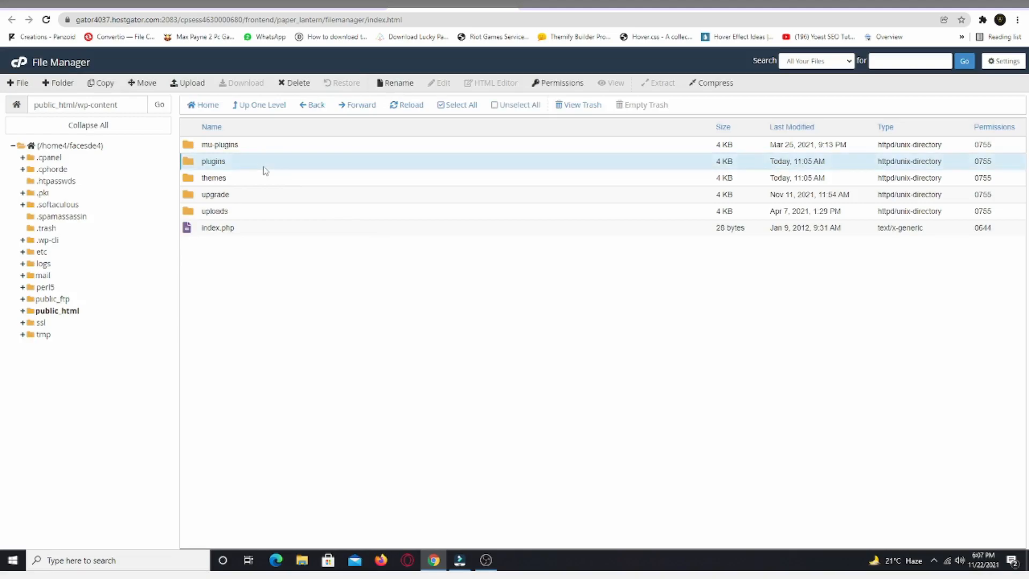
Inside plugins, rename ajax-search-for-woocommerce with a 123 suffix and start renaming buy-now-woo.
{"action": "double_click", "coordinate": [213, 161]}
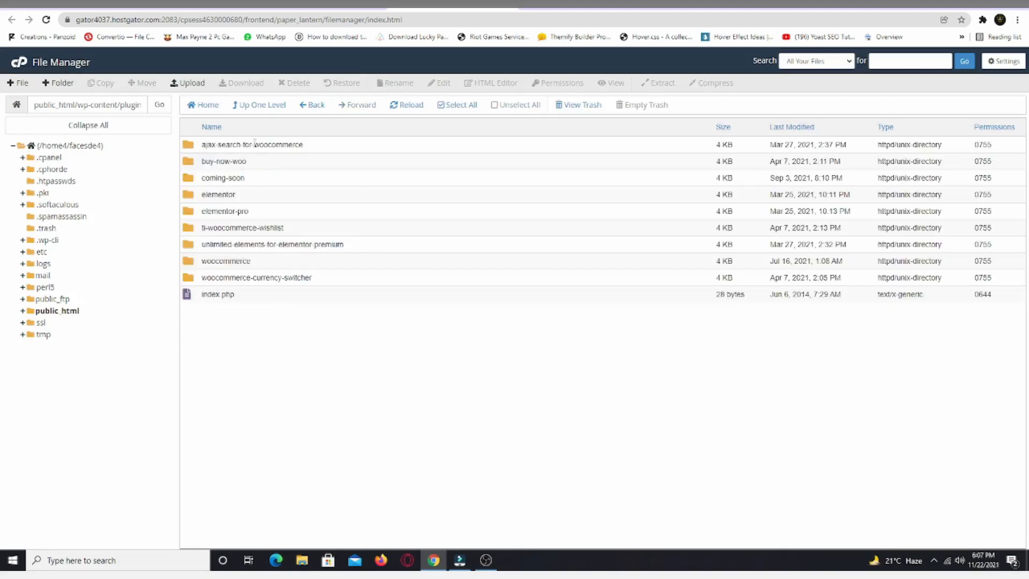
{"action": "left_click", "coordinate": [394, 82]}
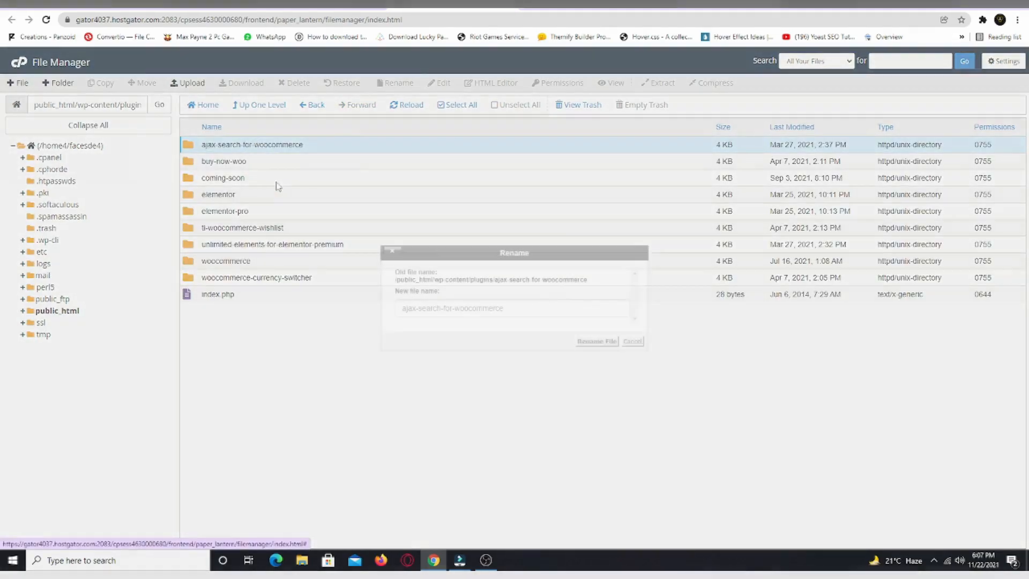
{"action": "type", "text": "123"}
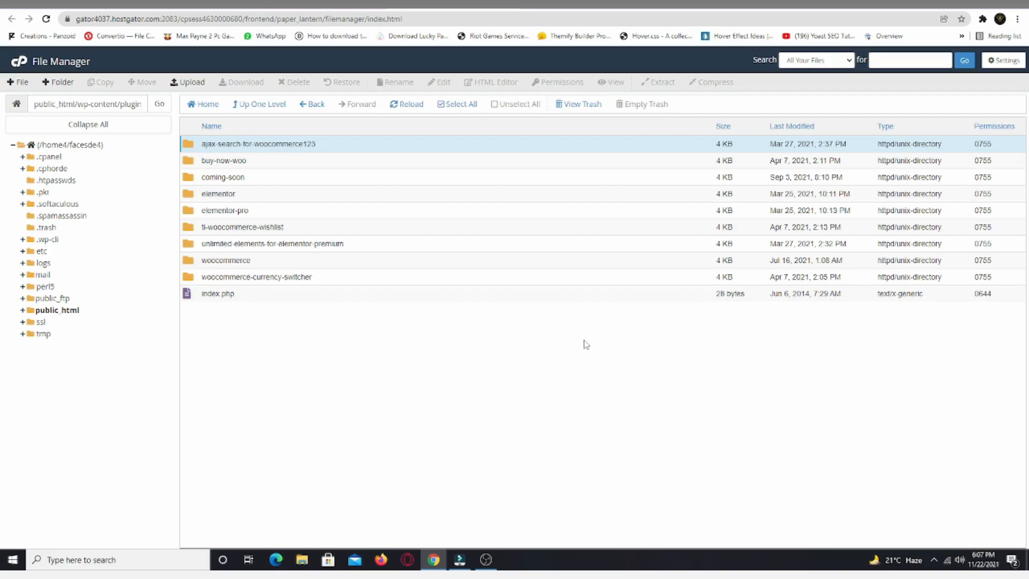
{"action": "right_click", "coordinate": [223, 160]}
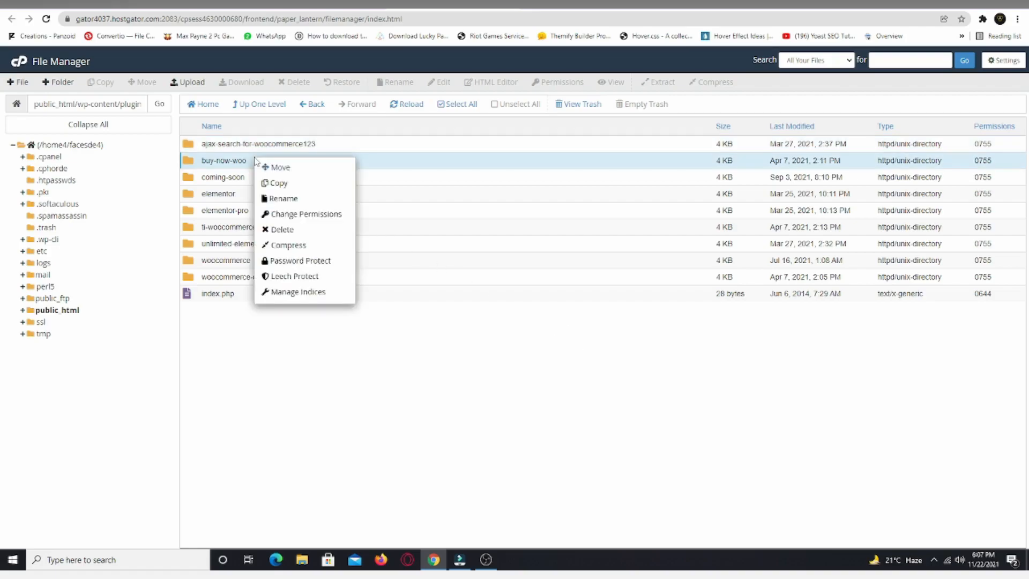
{"action": "mouse_move", "coordinate": [283, 198]}
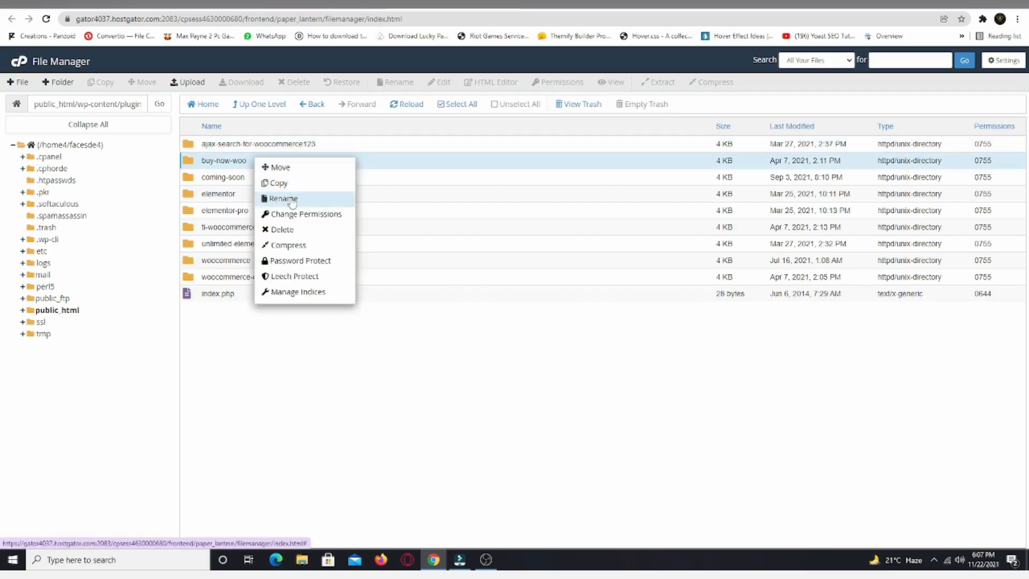
{"action": "left_click", "coordinate": [282, 198]}
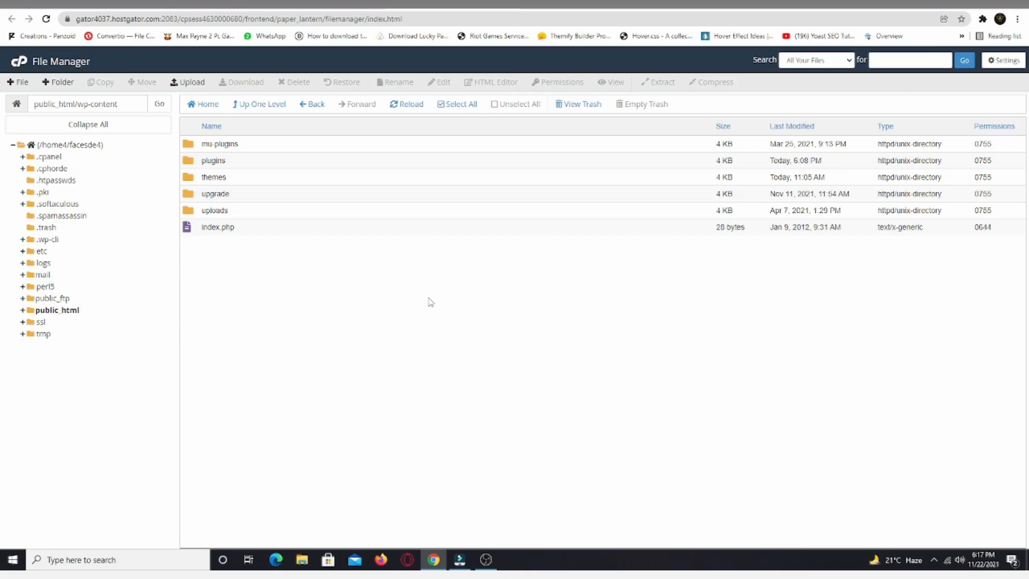
{"action": "mouse_move", "coordinate": [213, 177]}
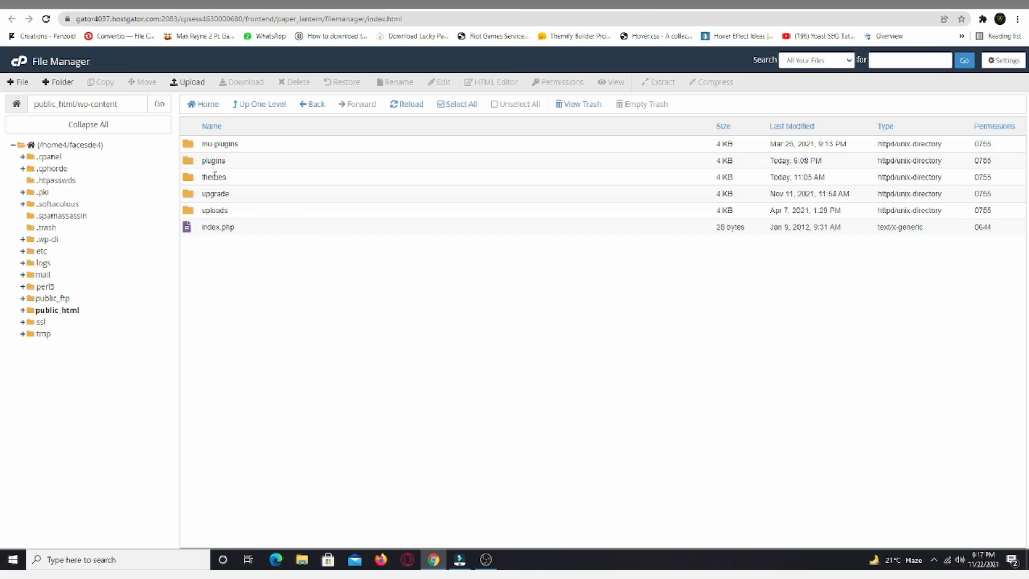
Rename the themes folder to themes123, then restore it back to themes.
{"action": "right_click", "coordinate": [214, 177]}
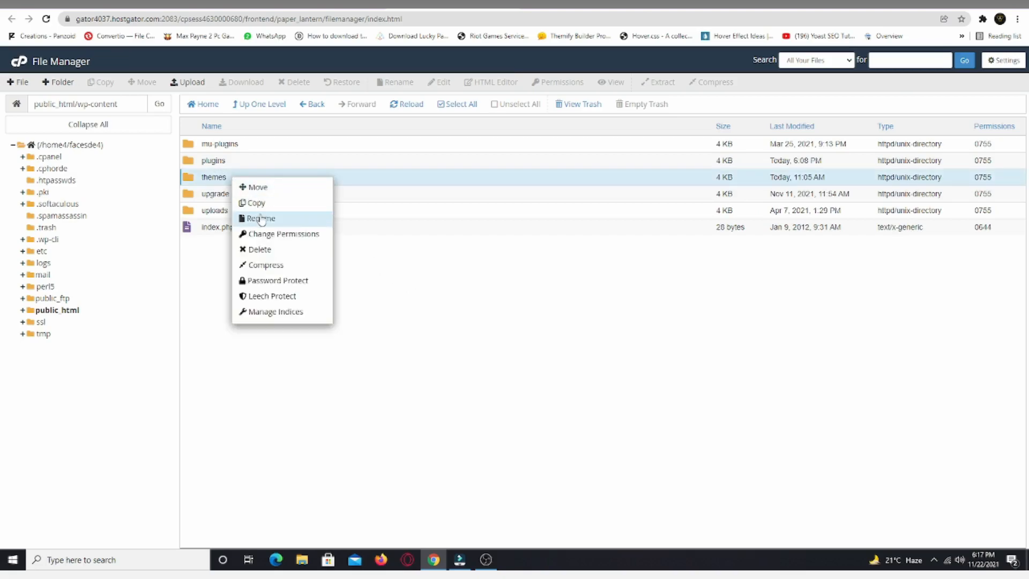
{"action": "left_click", "coordinate": [259, 218]}
{"action": "type", "text": "123"}
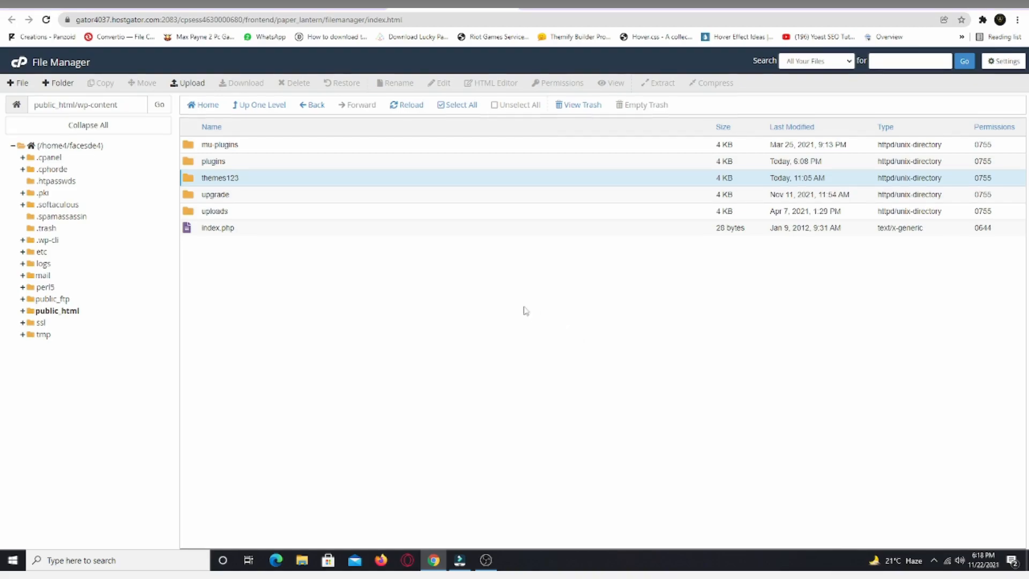
{"action": "right_click", "coordinate": [220, 177]}
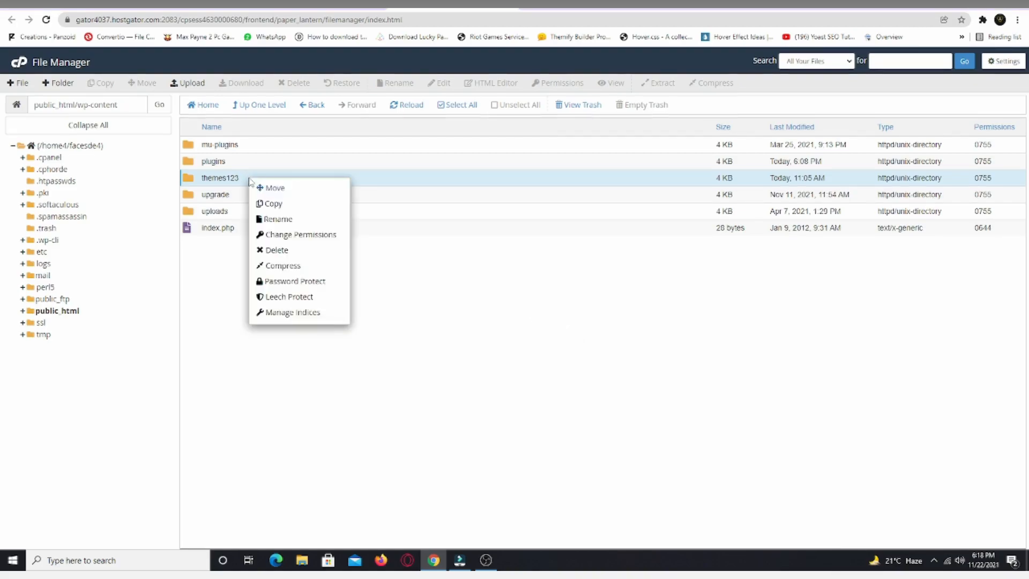
{"action": "left_click", "coordinate": [278, 218]}
{"action": "type", "text": "themes"}
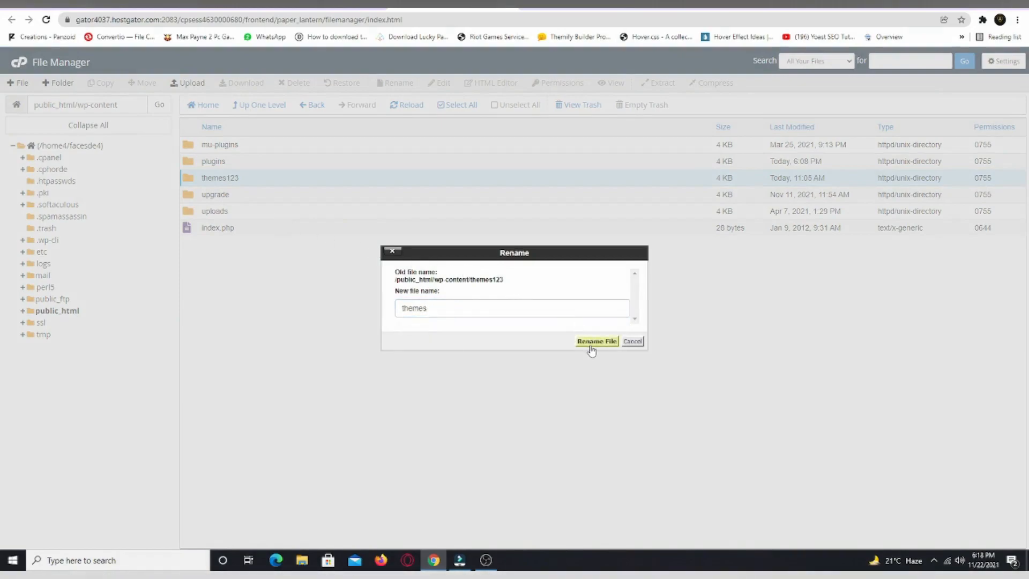
{"action": "left_click", "coordinate": [596, 341]}
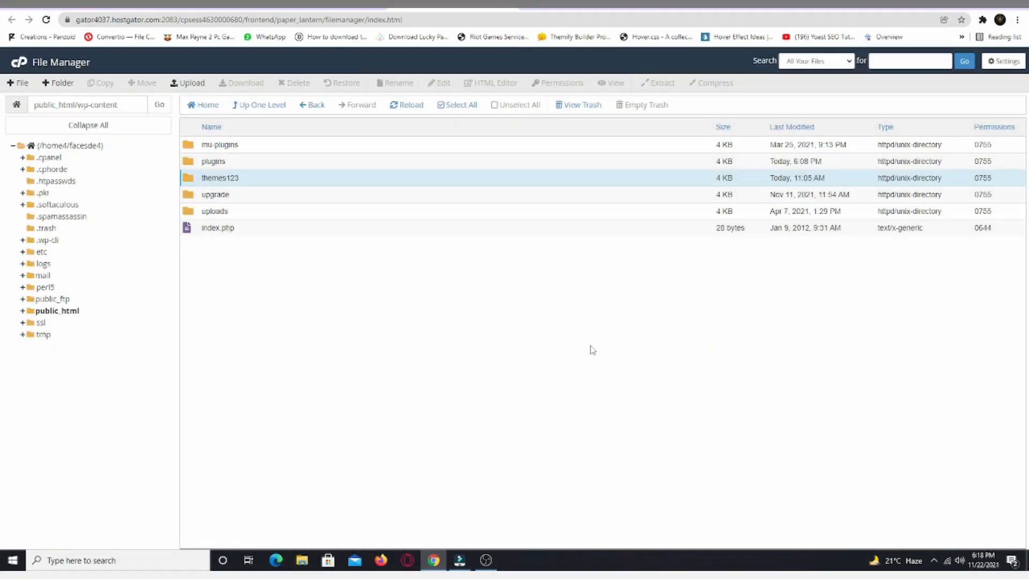
{"action": "left_click", "coordinate": [394, 82]}
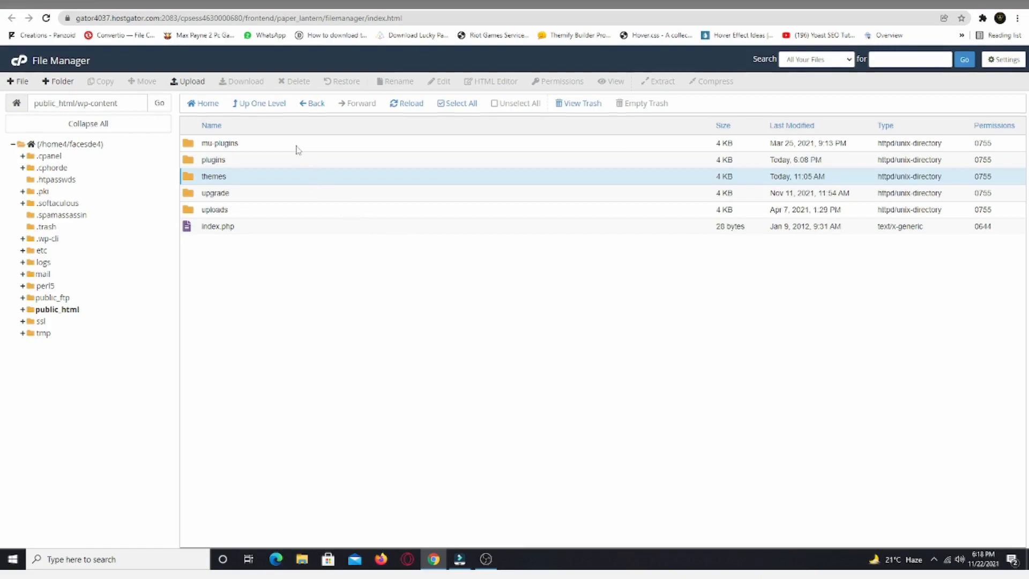
{"action": "mouse_move", "coordinate": [192, 85]}
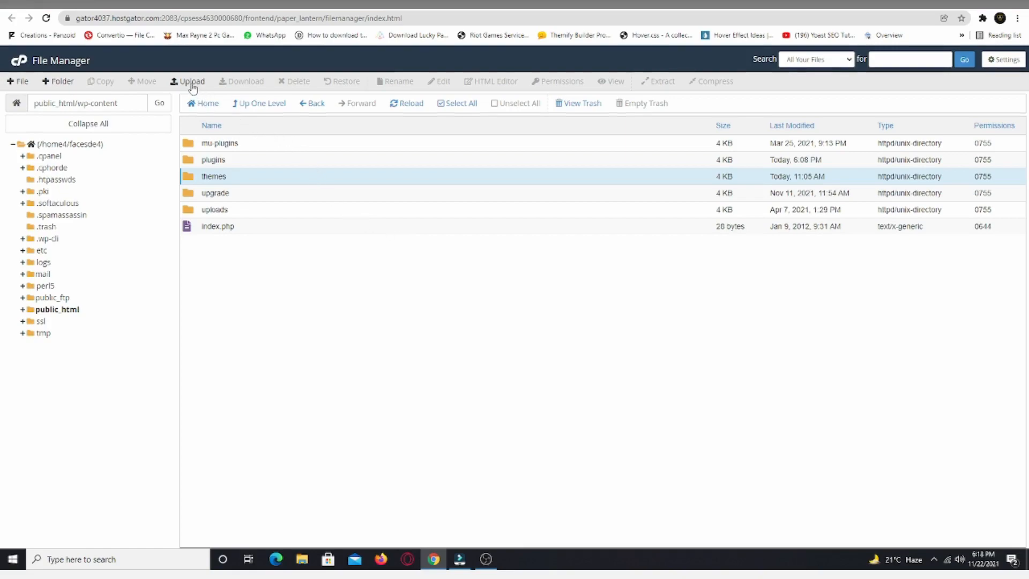
Go to the upload page for the wp-content folder.
{"action": "left_click", "coordinate": [191, 80]}
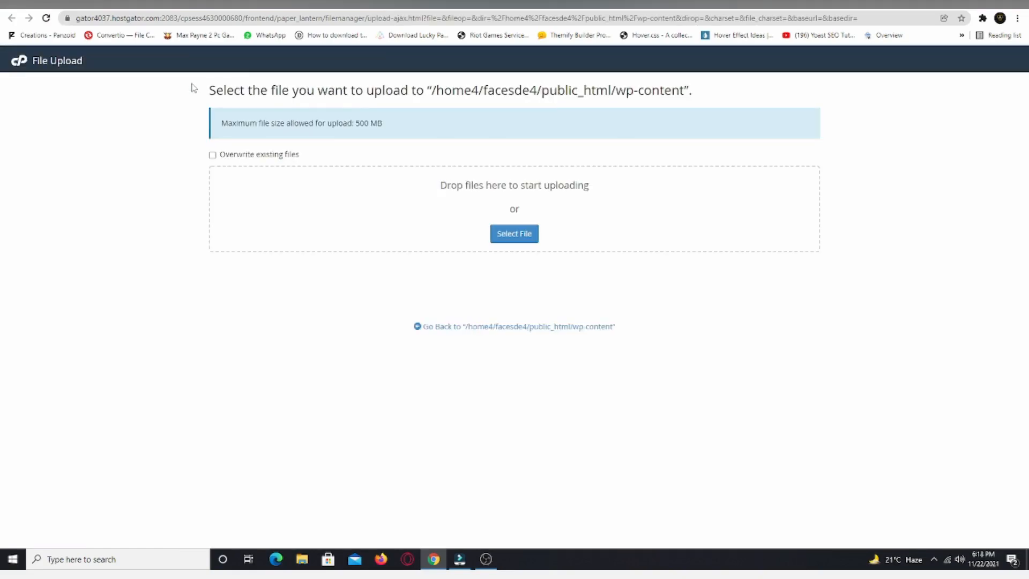
{"action": "mouse_move", "coordinate": [518, 210]}
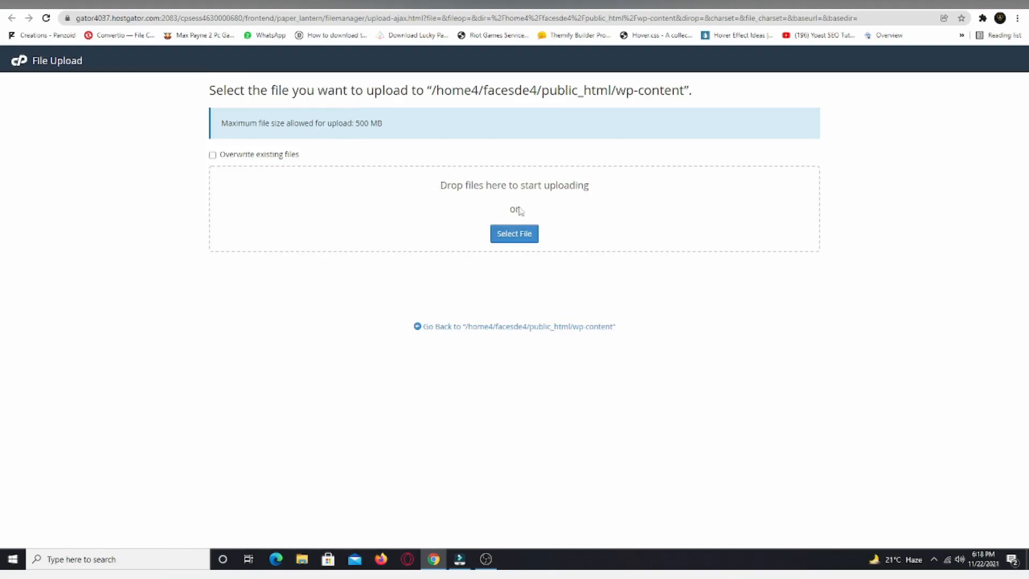
{"action": "mouse_move", "coordinate": [470, 238]}
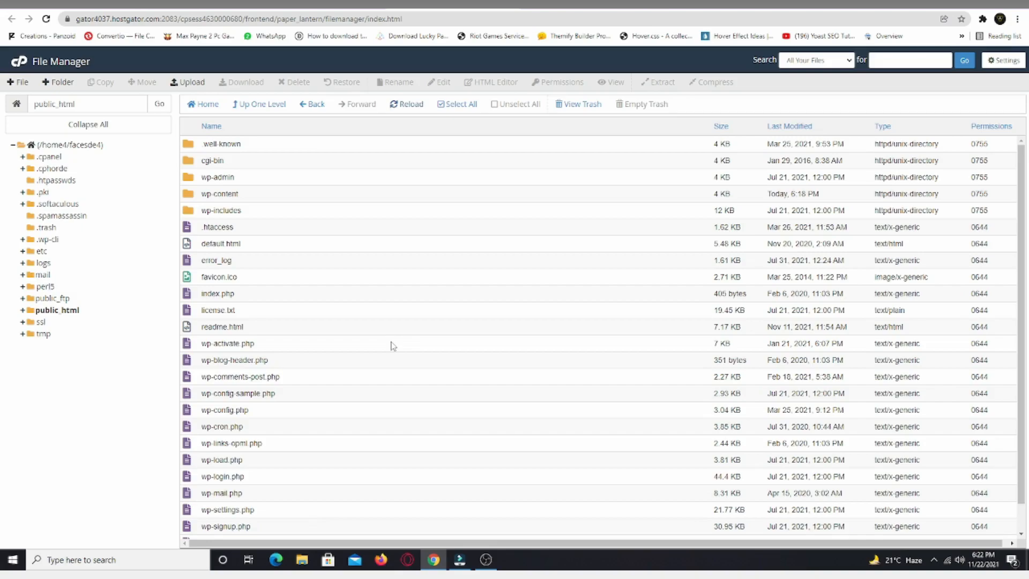
{"action": "mouse_move", "coordinate": [383, 353]}
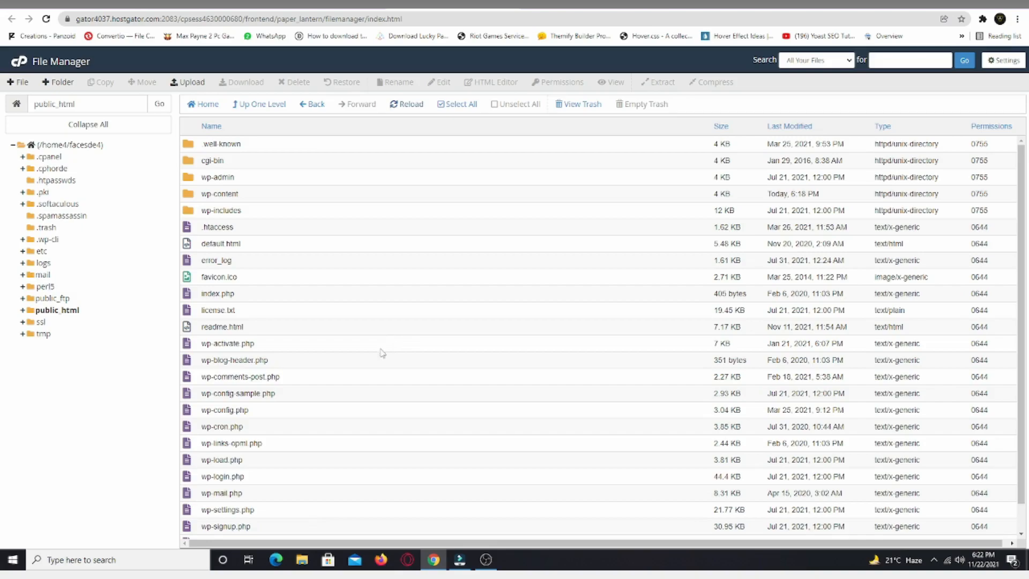
{"action": "mouse_move", "coordinate": [224, 409]}
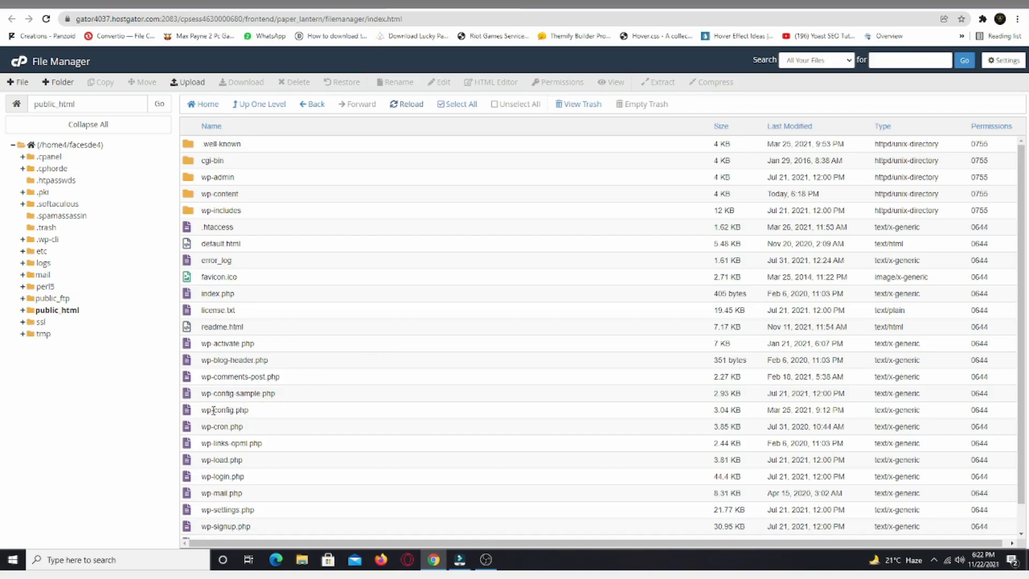
Edit wp-config.php in public_html using the code editor.
{"action": "right_click", "coordinate": [224, 409]}
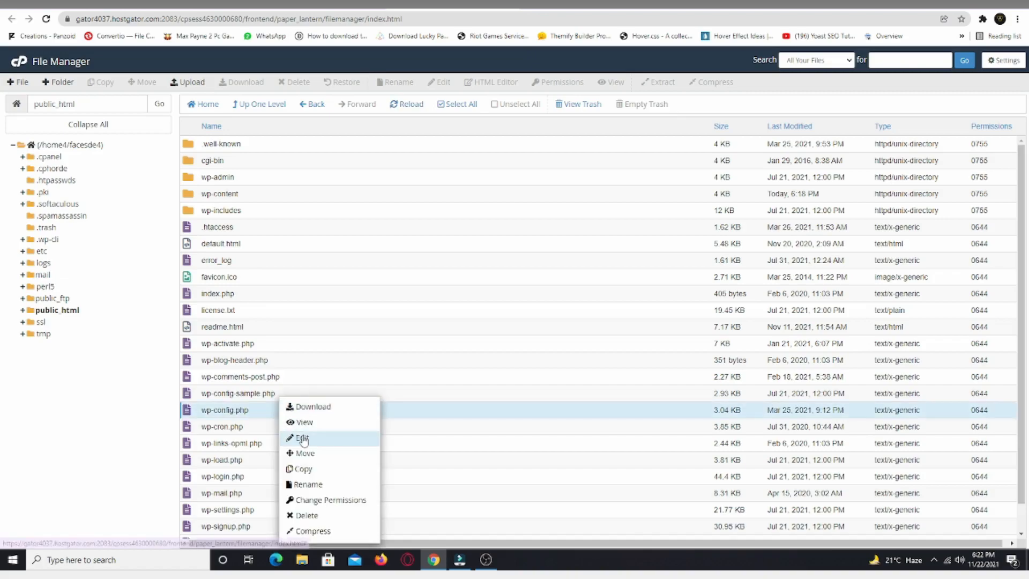
{"action": "left_click", "coordinate": [302, 437]}
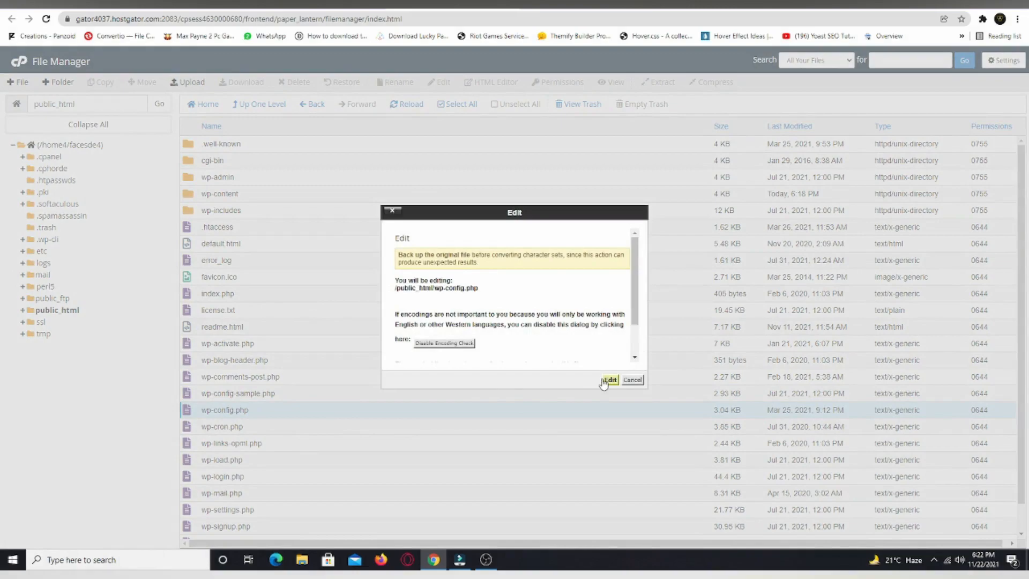
{"action": "left_click", "coordinate": [609, 380]}
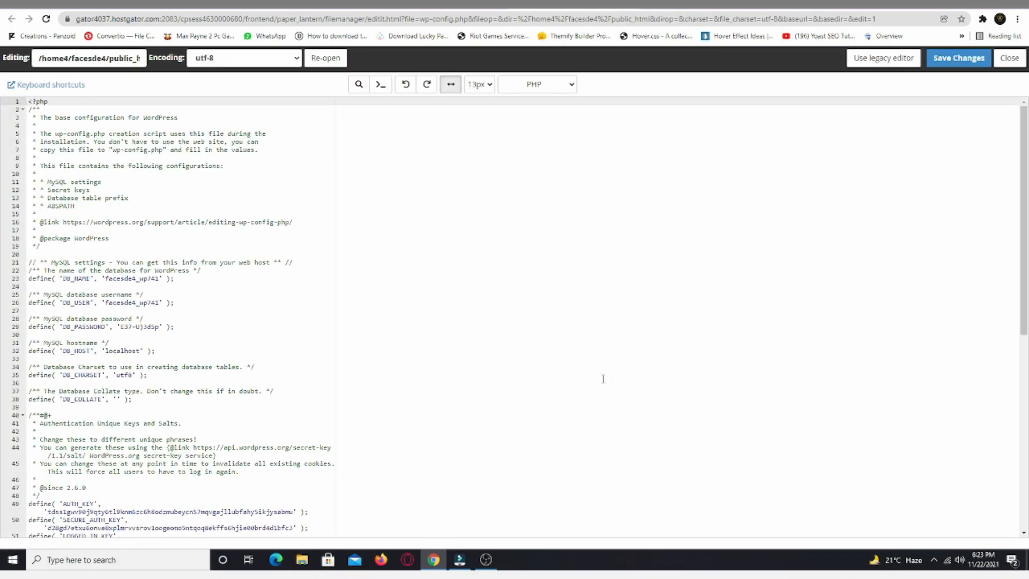
Change WP_DEBUG from false to true in wp-config.php and save the changes.
{"action": "scroll", "scroll_direction": "down", "scroll_amount": 3}
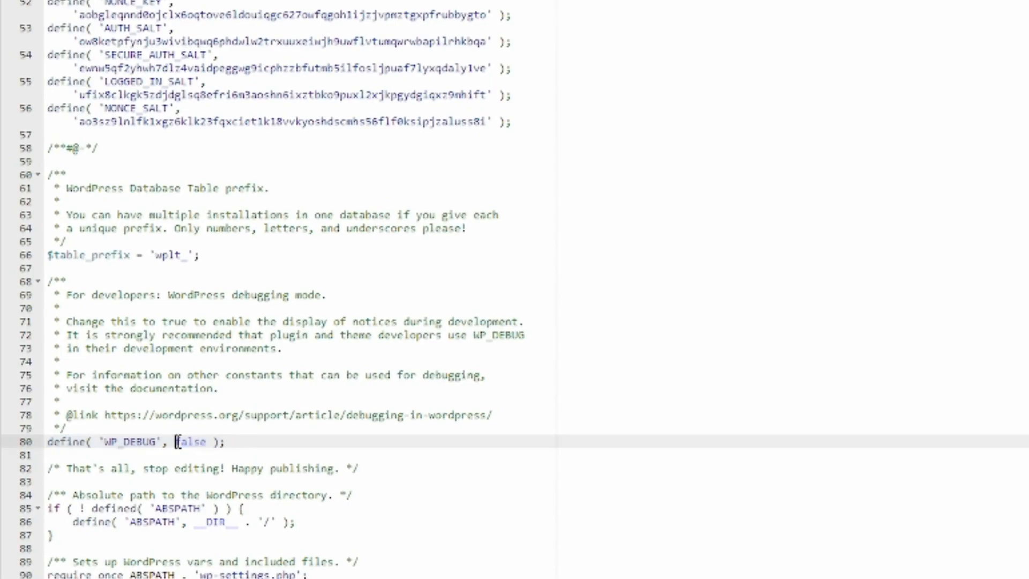
{"action": "double_click", "coordinate": [189, 440]}
{"action": "type", "text": "tru"}
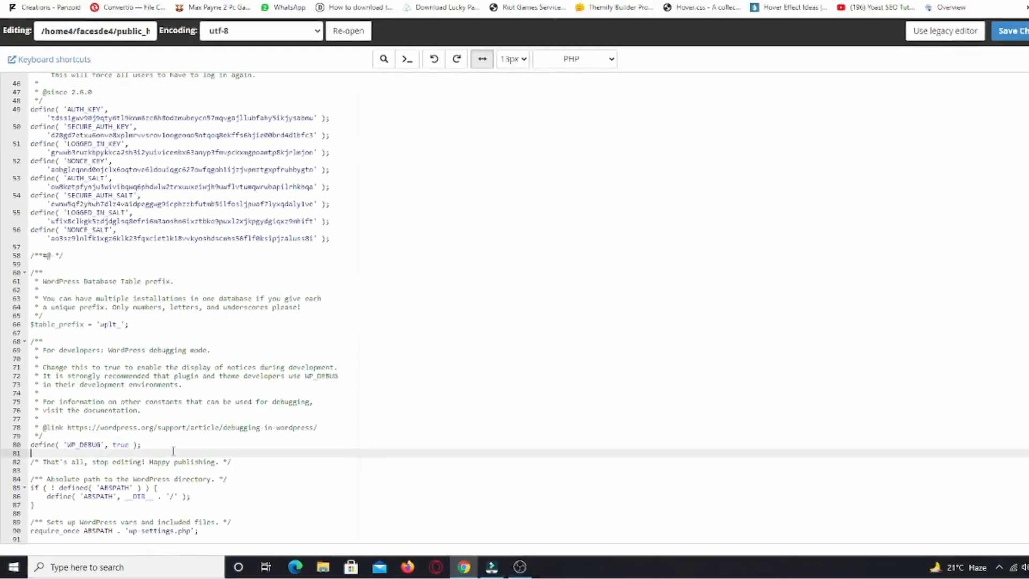
{"action": "left_click", "coordinate": [958, 58]}
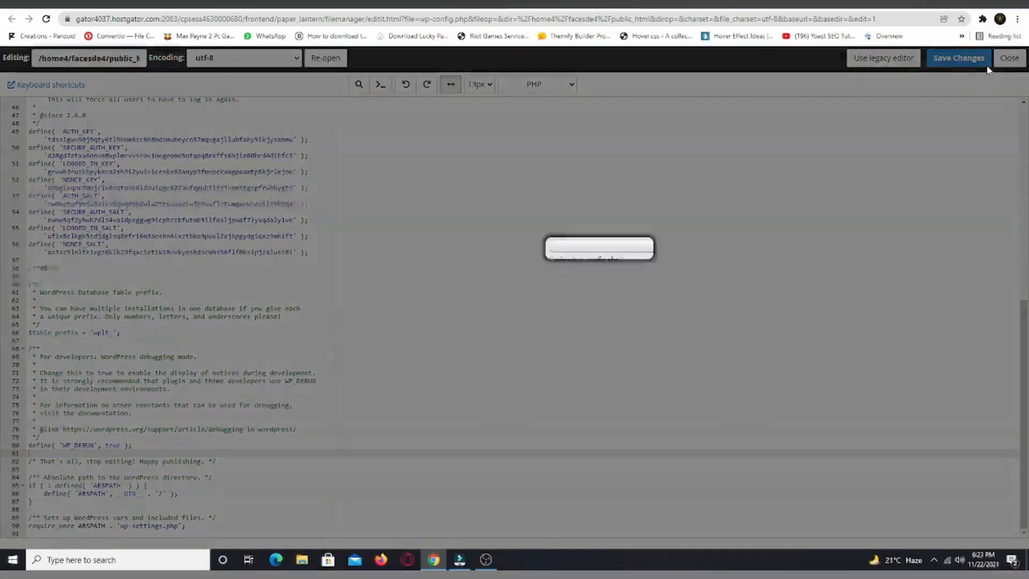
{"action": "left_click", "coordinate": [957, 58]}
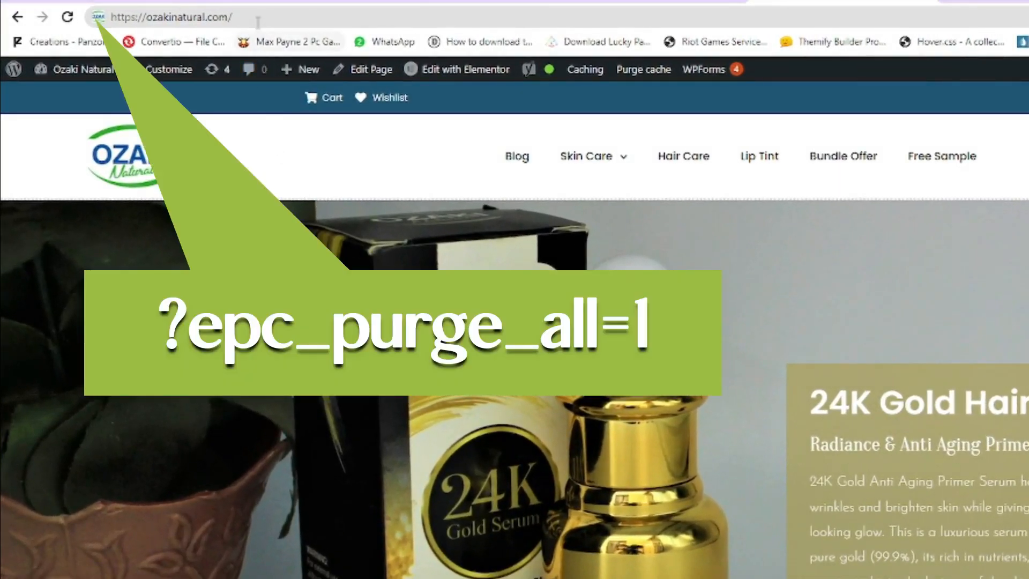
Append ?epc_purge_all=1 to the homepage URL to purge the site cache.
{"action": "left_click", "coordinate": [170, 17]}
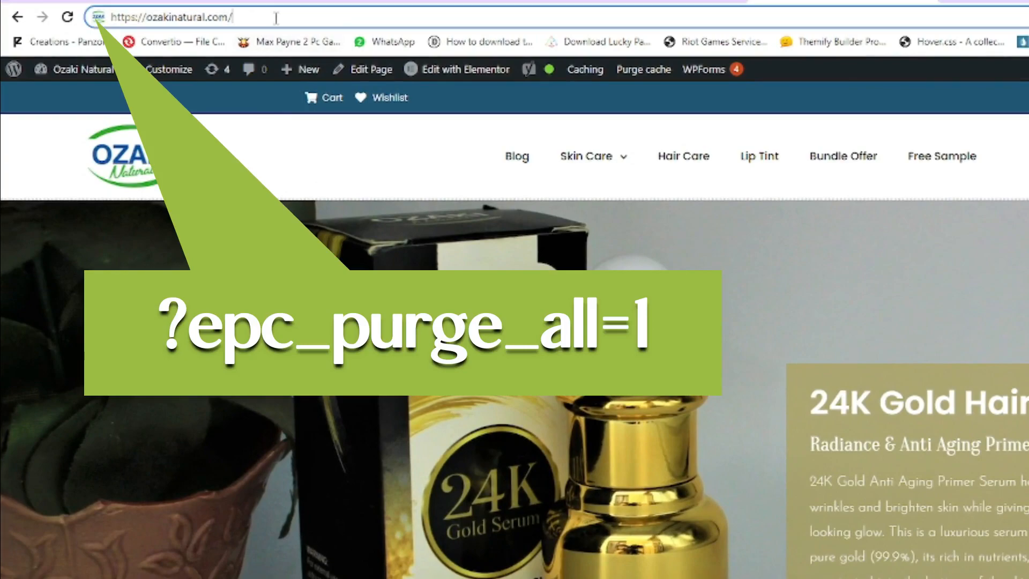
{"action": "type", "text": "?epc_purge_all=1"}
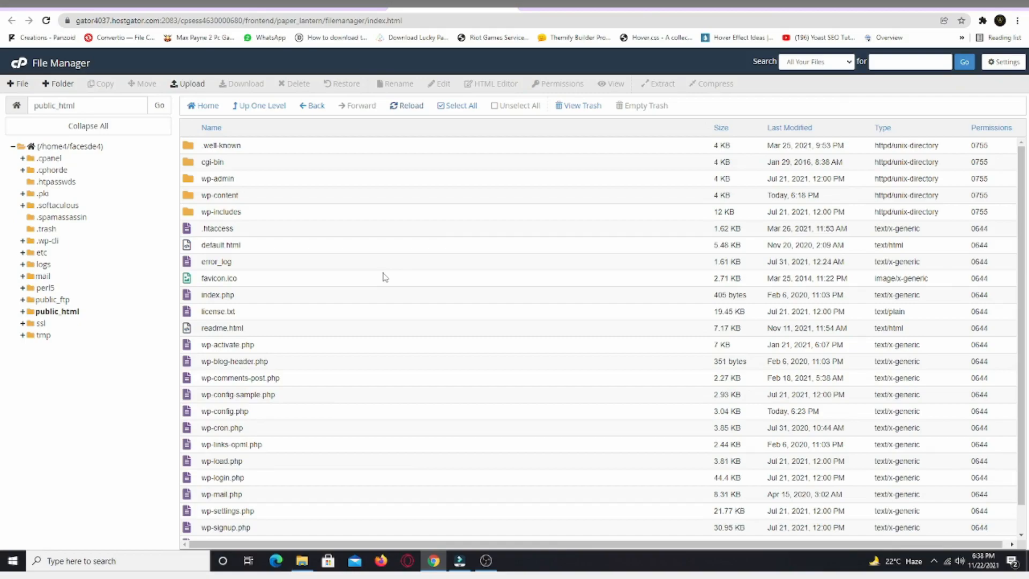
{"action": "mouse_move", "coordinate": [226, 411]}
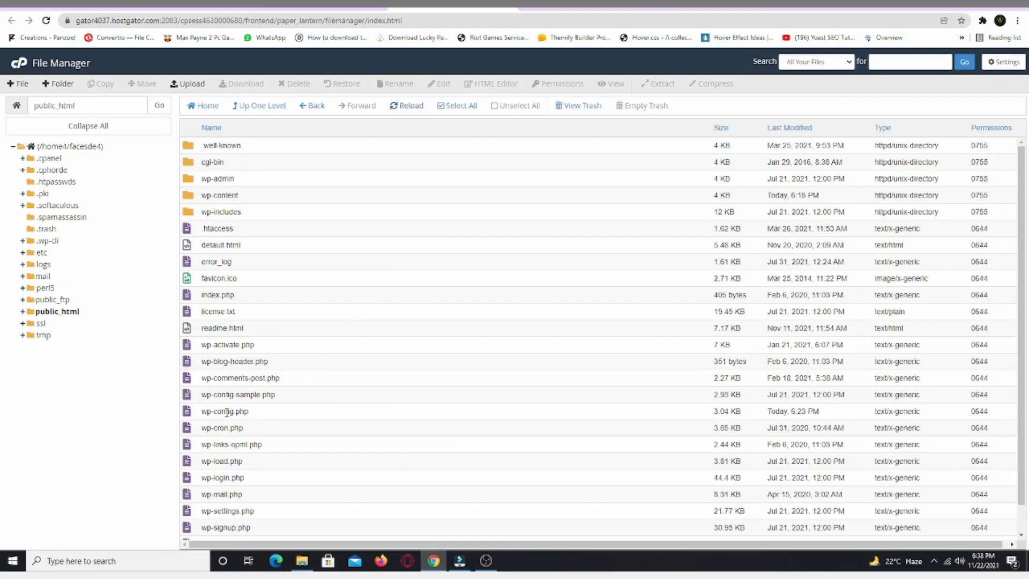
{"action": "mouse_move", "coordinate": [255, 417]}
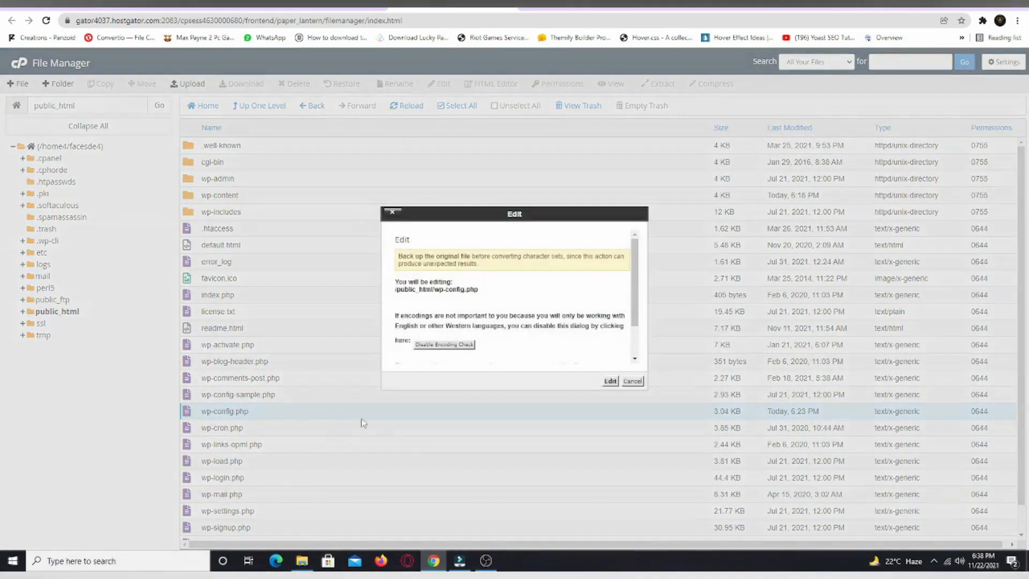
Reopen wp-config.php in the code editor.
{"action": "left_click", "coordinate": [608, 381]}
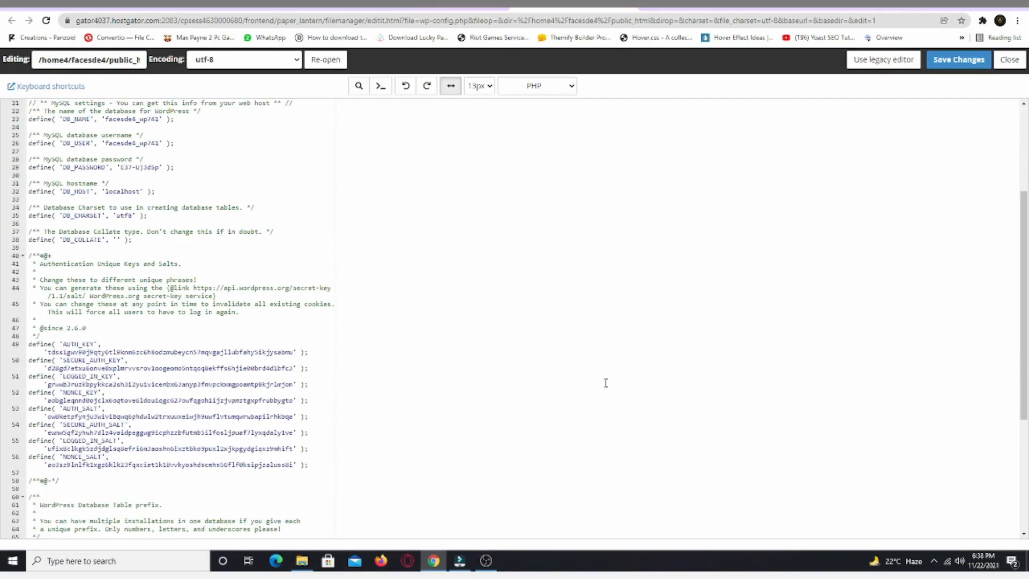
Add the line define( 'WP_MEMORY_LIMIT', '256M' ); below WP_DEBUG in wp-config.php.
{"action": "scroll", "scroll_direction": "down", "scroll_amount": 3}
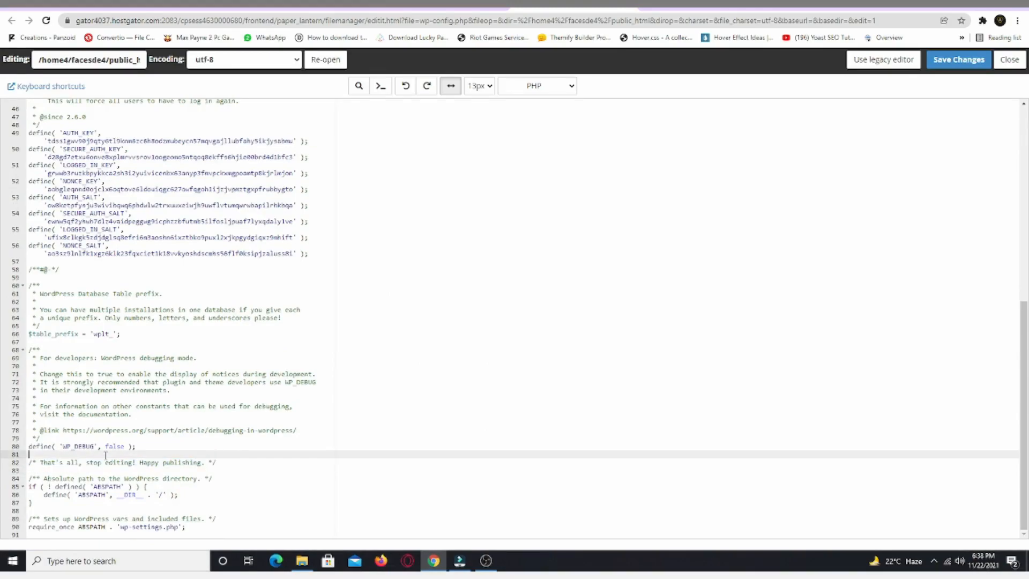
{"action": "type", "text": "define( 'WP_MEMORY_LIMIT', '256M' );"}
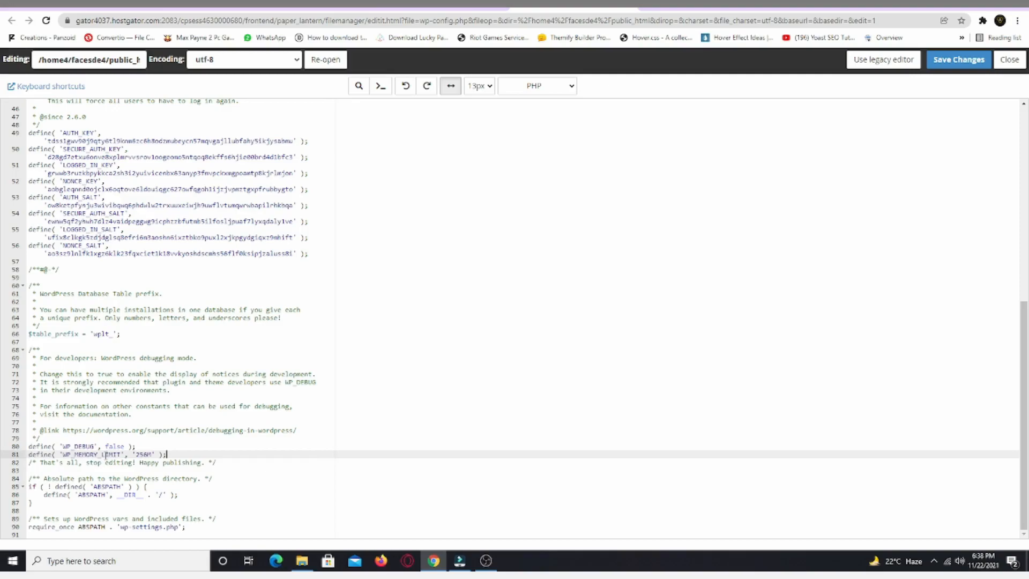